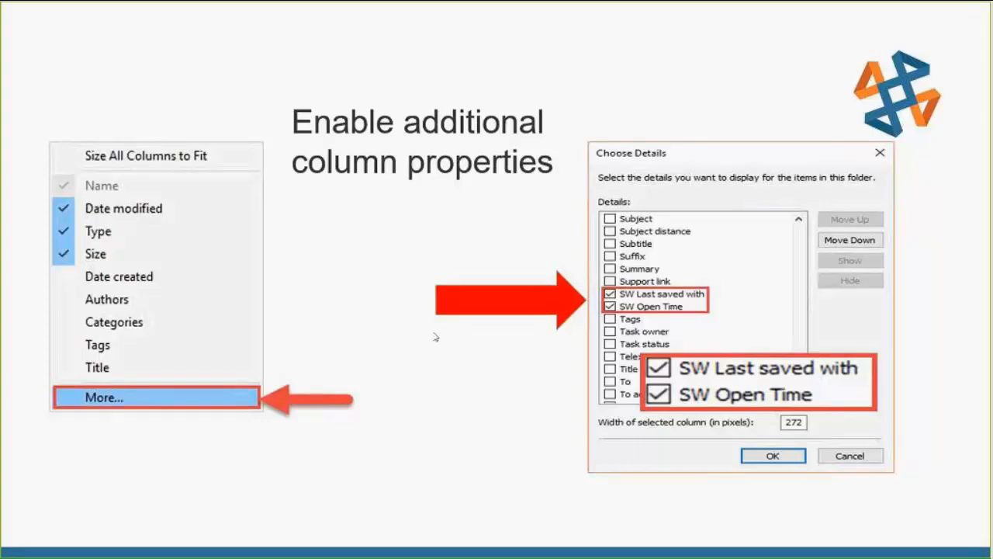
- Advance the slideshow toward the Performance Evaluation slide
left_click(772, 456)
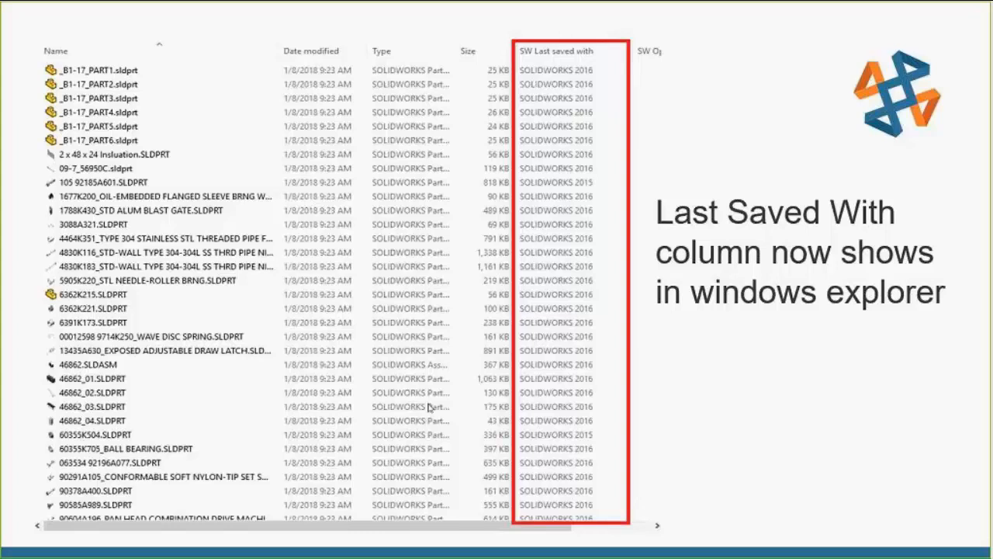
mouse_move(428, 407)
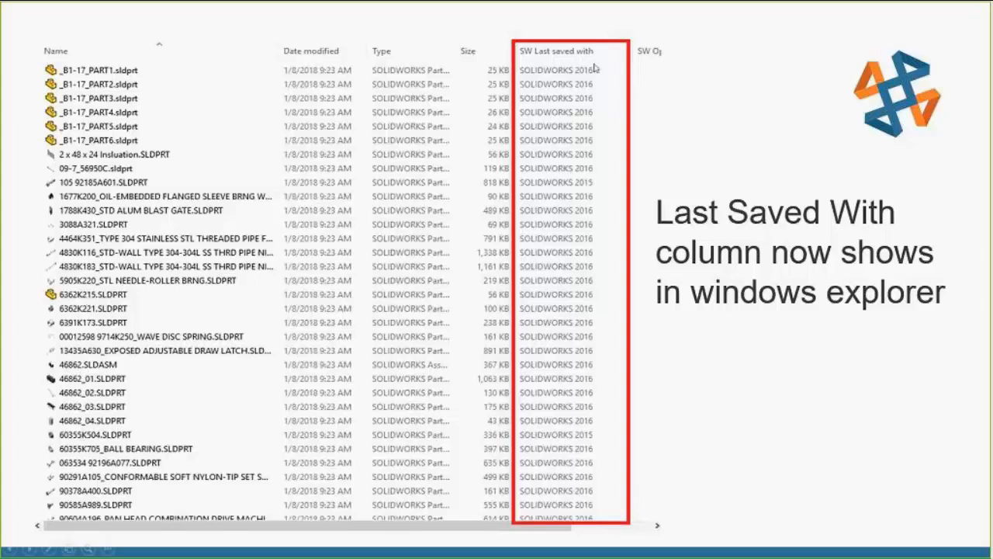
mouse_move(567, 440)
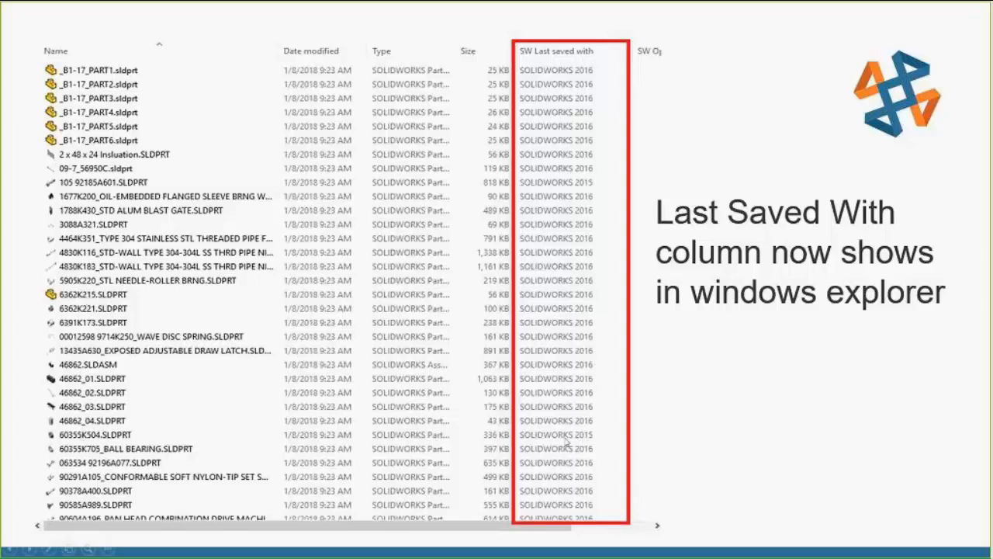
mouse_move(602, 430)
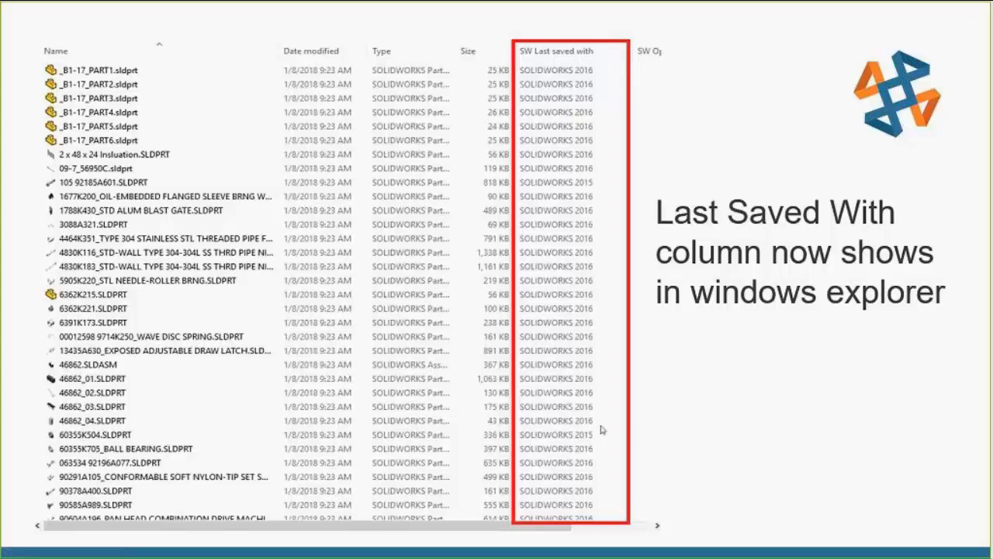
mouse_move(611, 475)
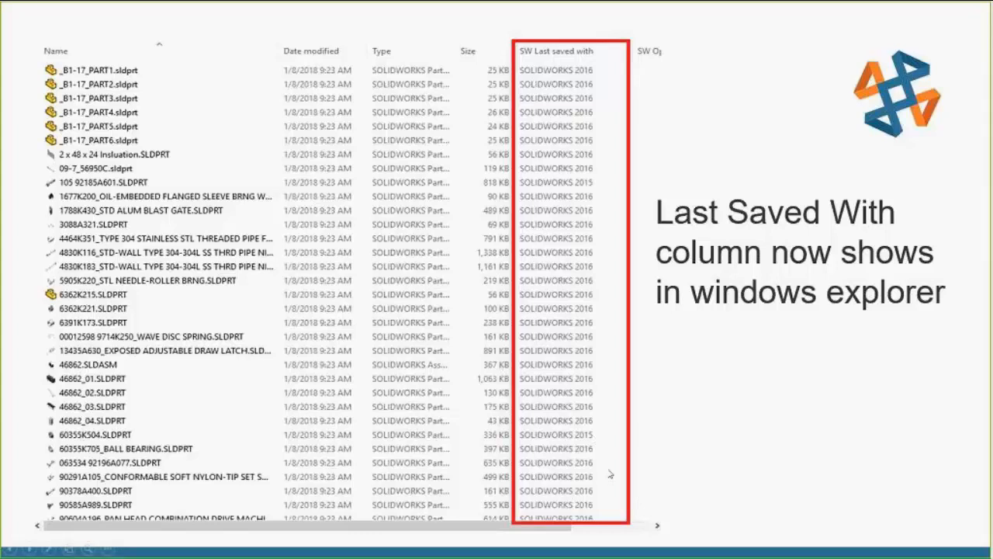
mouse_move(636, 533)
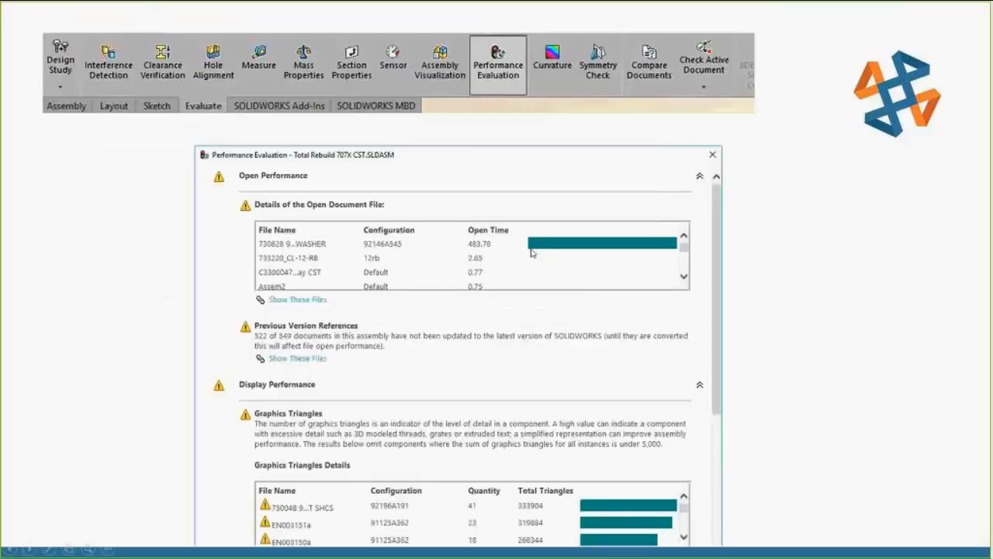
- Switch from the slideshow to SOLIDWORKS and dismiss the Welcome dialog
key("alt+tab")
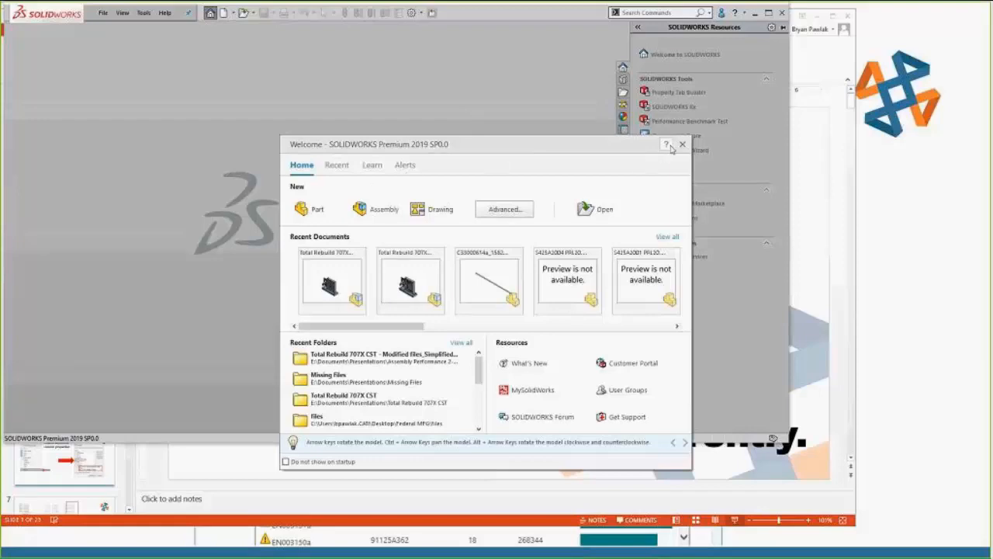
left_click(604, 208)
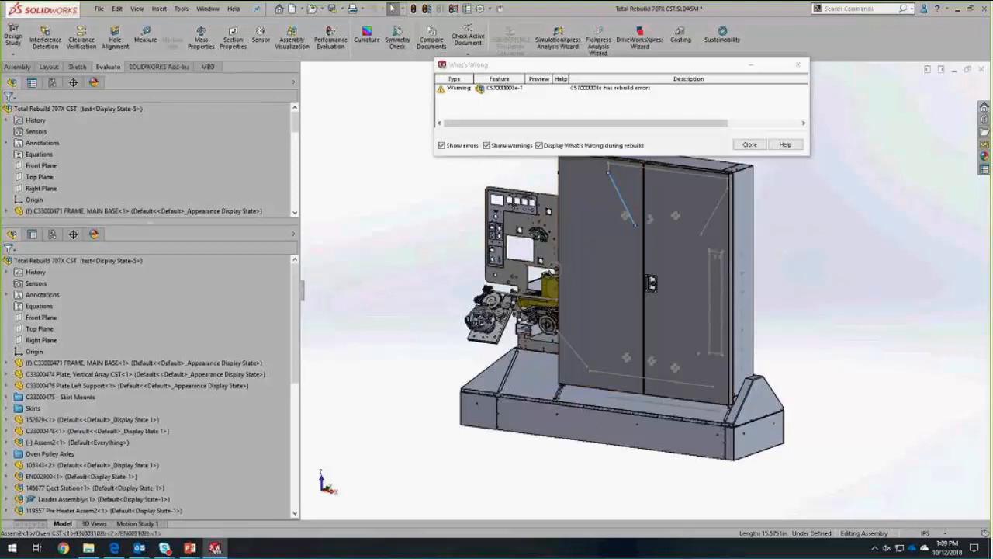
- Dismiss the What's Wrong warnings and run Evaluate > Performance Evaluation on the assembly
left_click(748, 144)
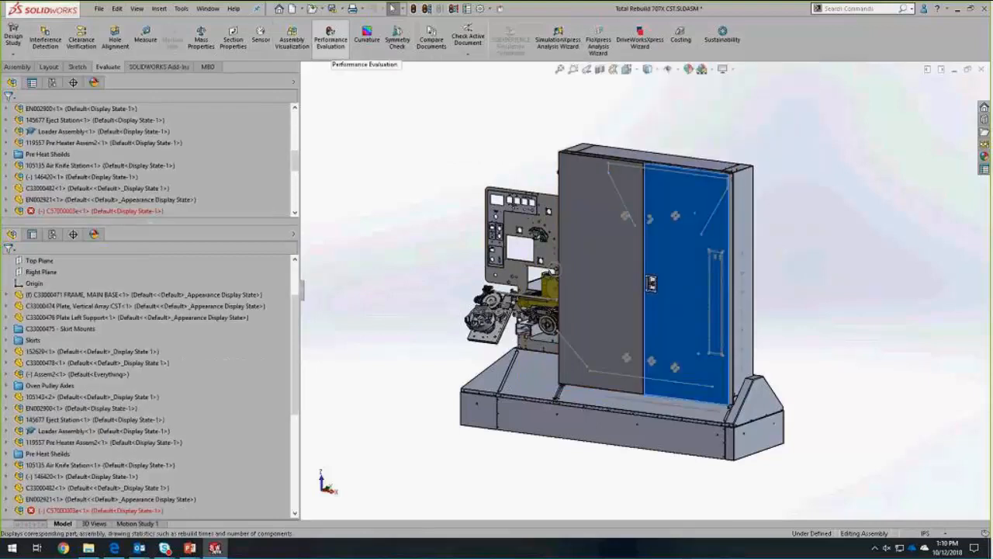
left_click(330, 38)
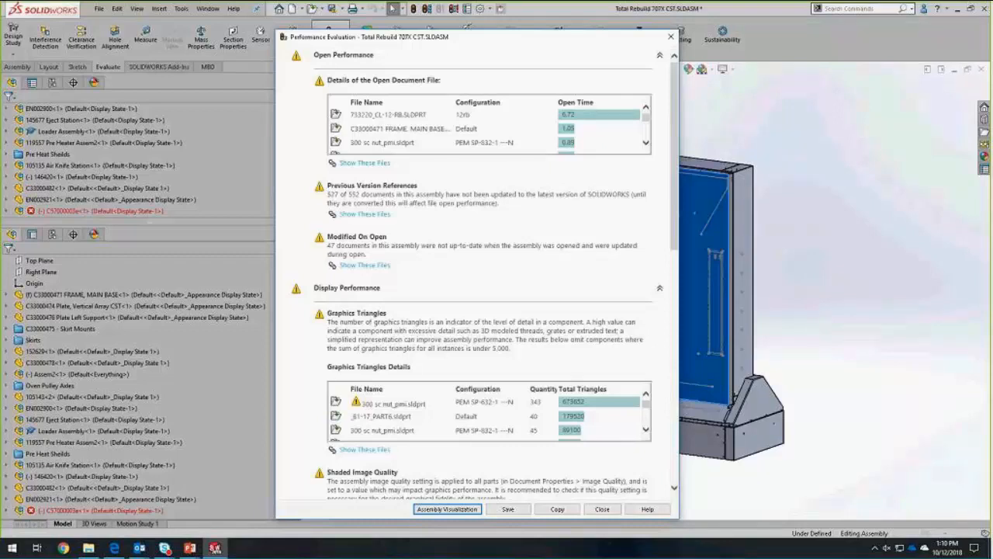
scroll("down", 3)
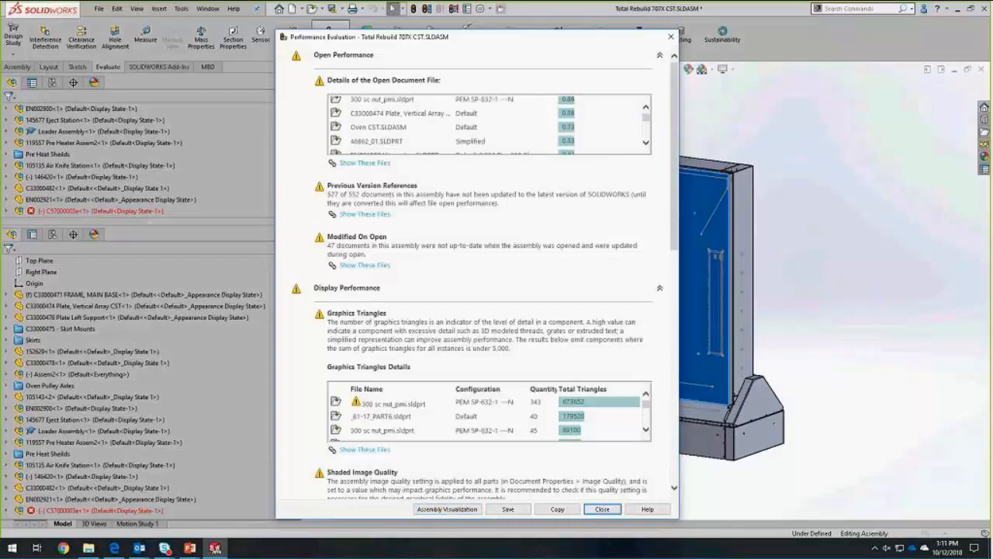
scroll("down", 3)
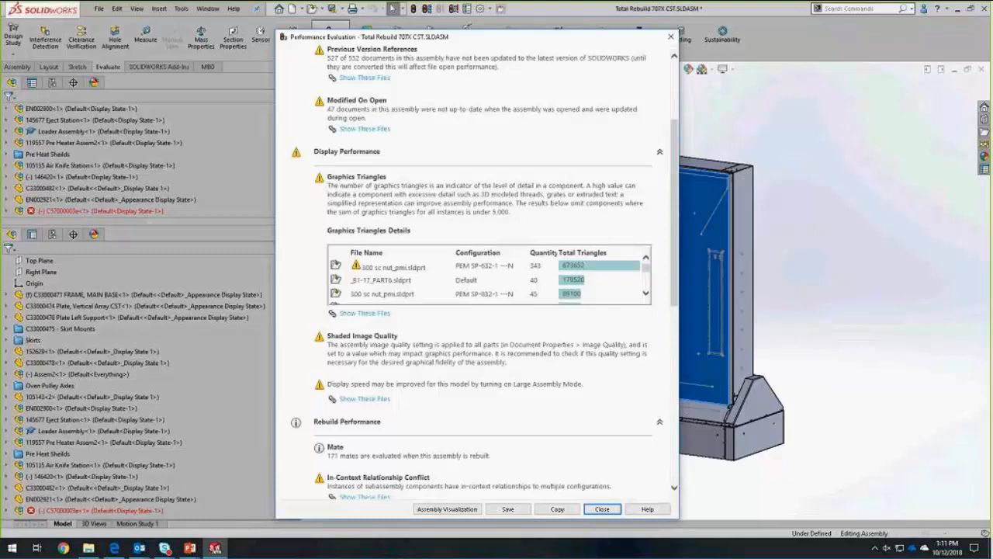
scroll("down", 3)
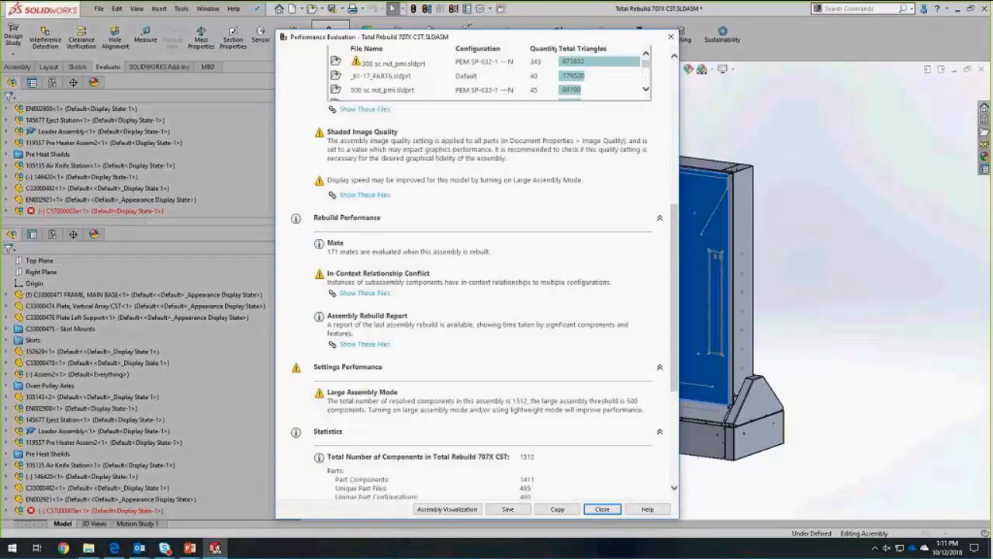
scroll("down", 3)
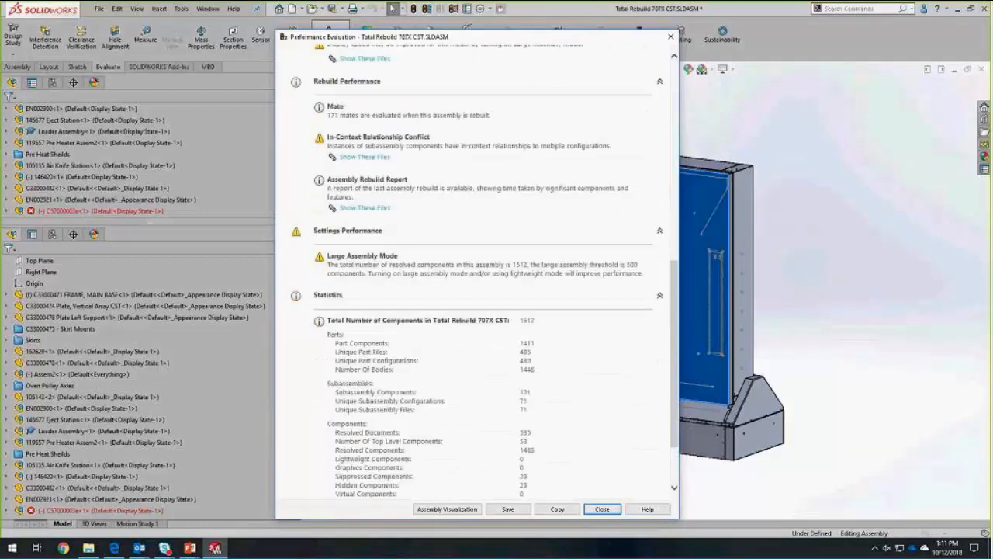
scroll("down", 3)
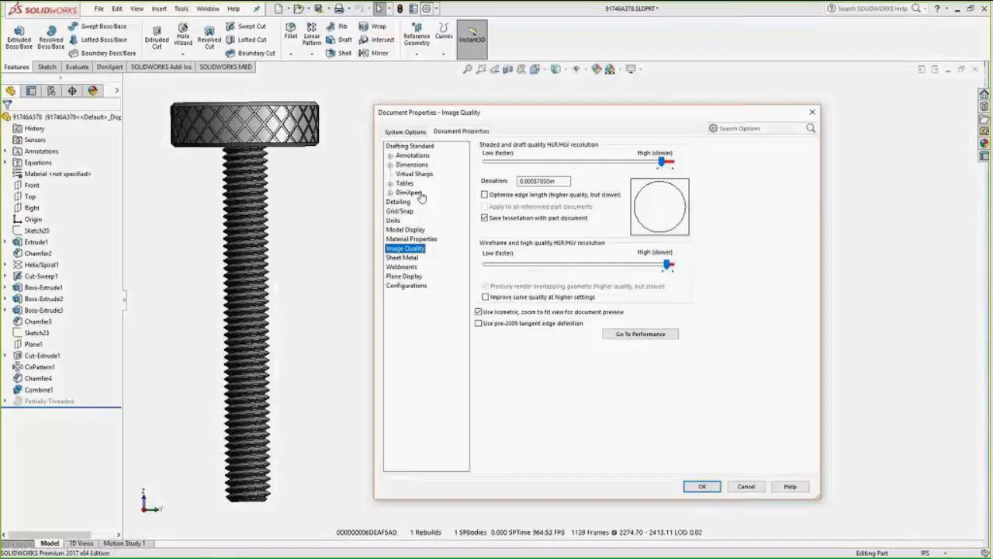
mouse_move(276, 220)
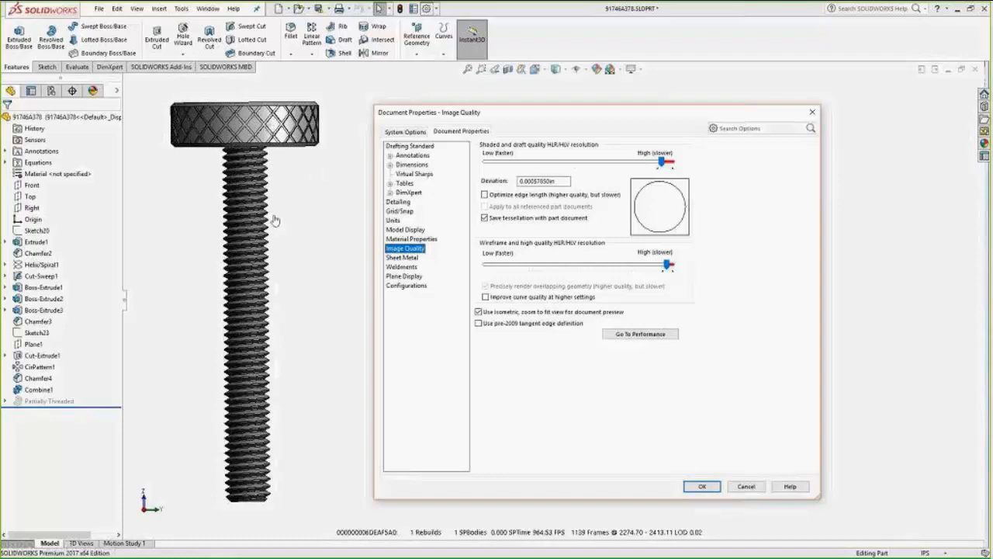
mouse_move(257, 204)
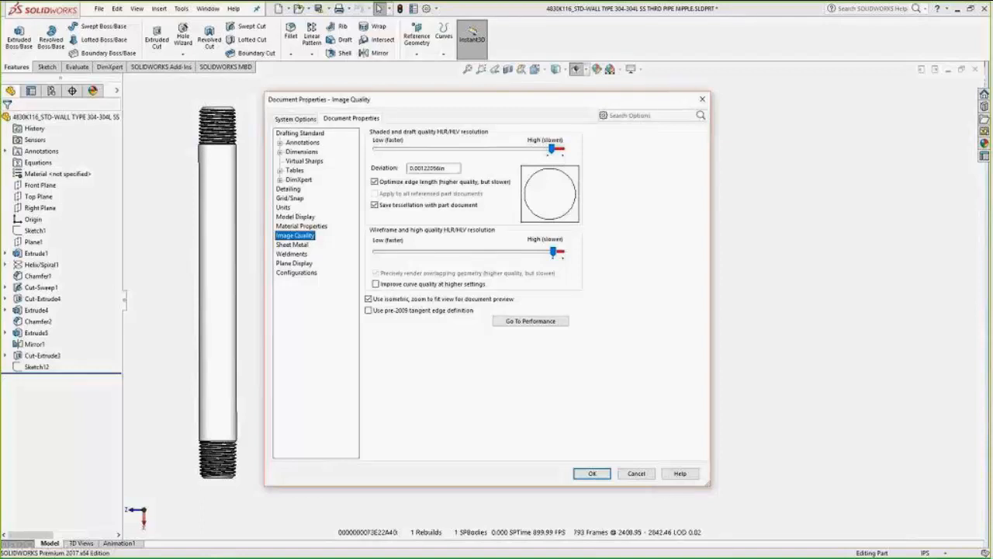
mouse_move(183, 145)
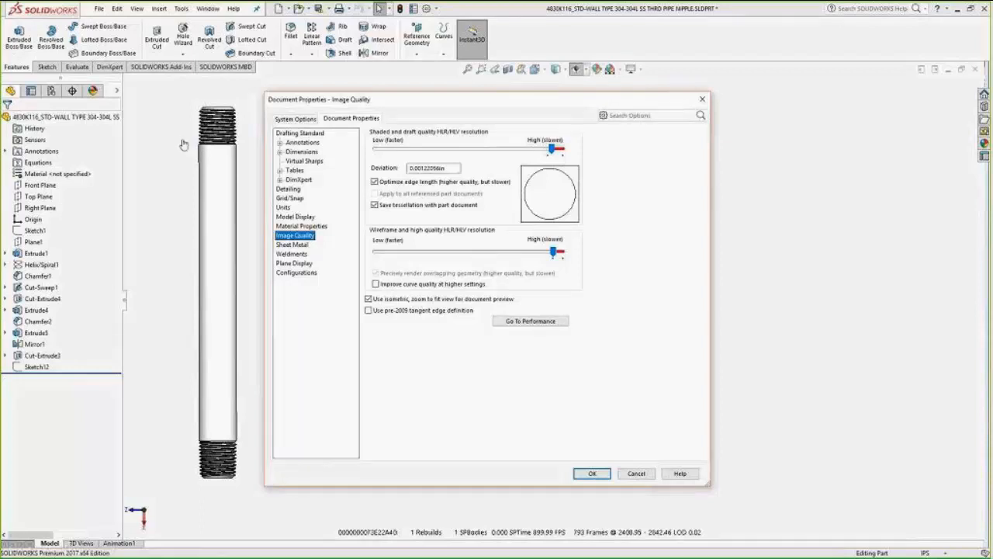
mouse_move(230, 169)
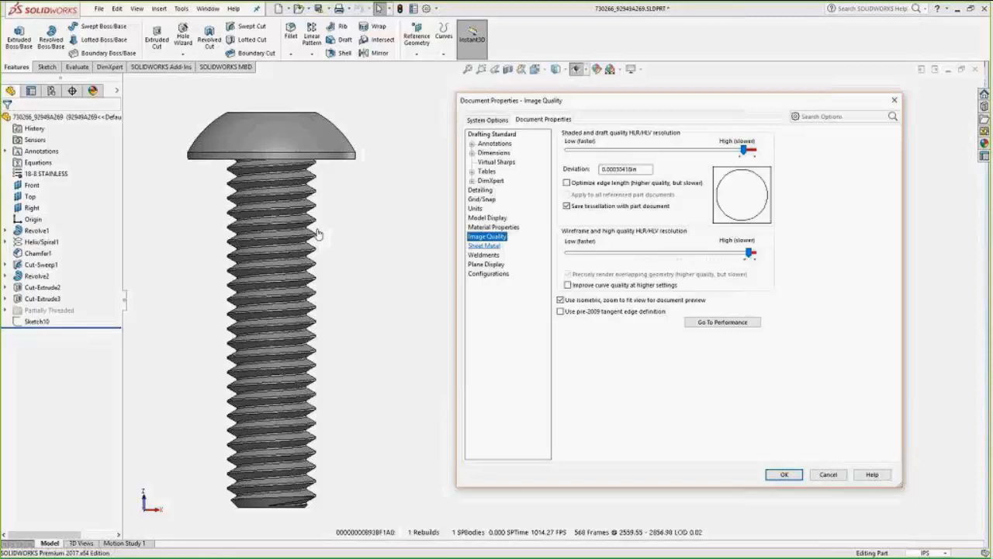
mouse_move(302, 194)
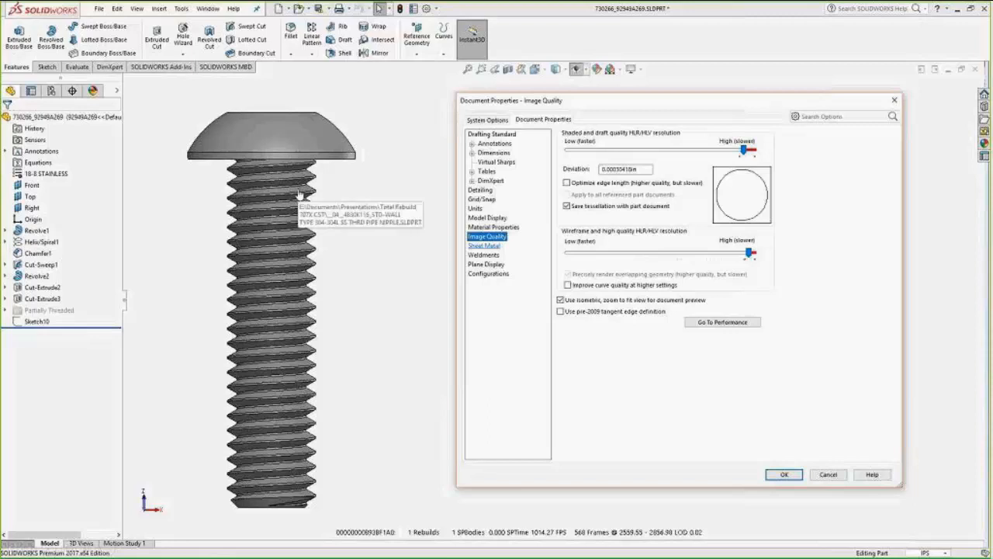
mouse_move(360, 234)
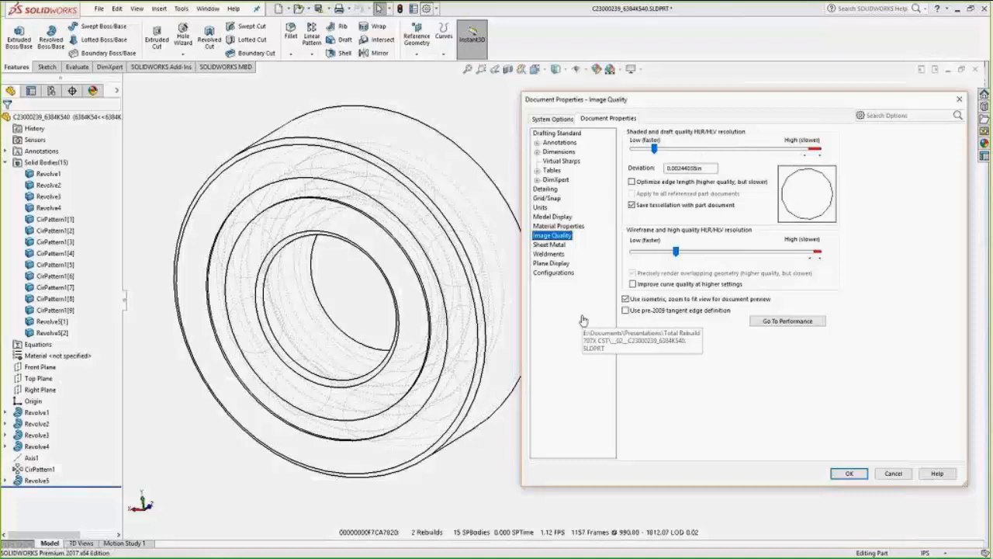
mouse_move(583, 320)
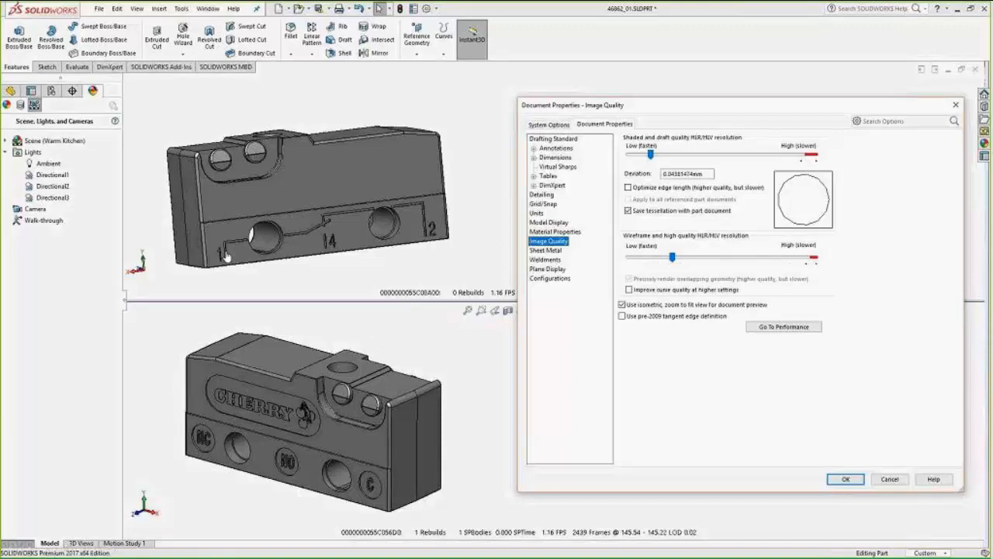
mouse_move(161, 365)
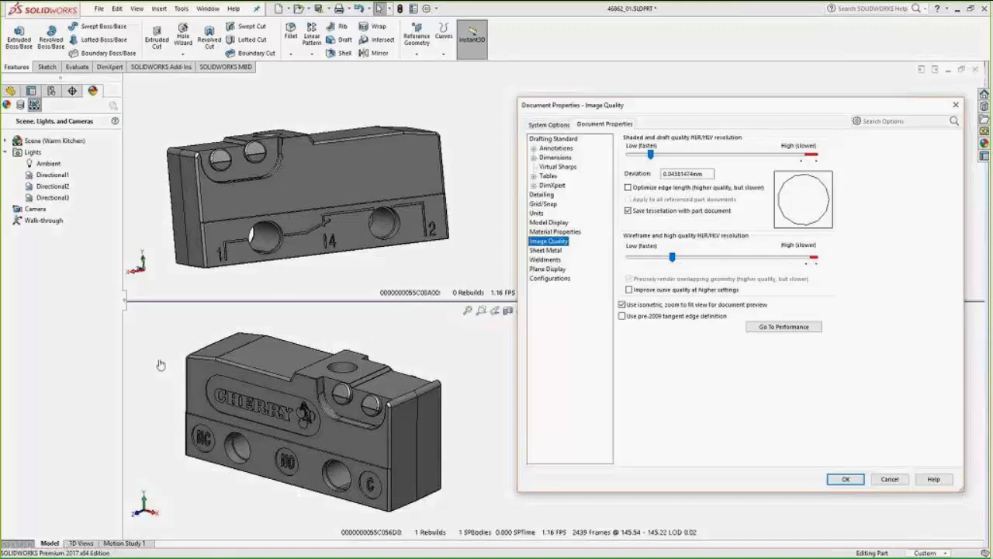
mouse_move(264, 406)
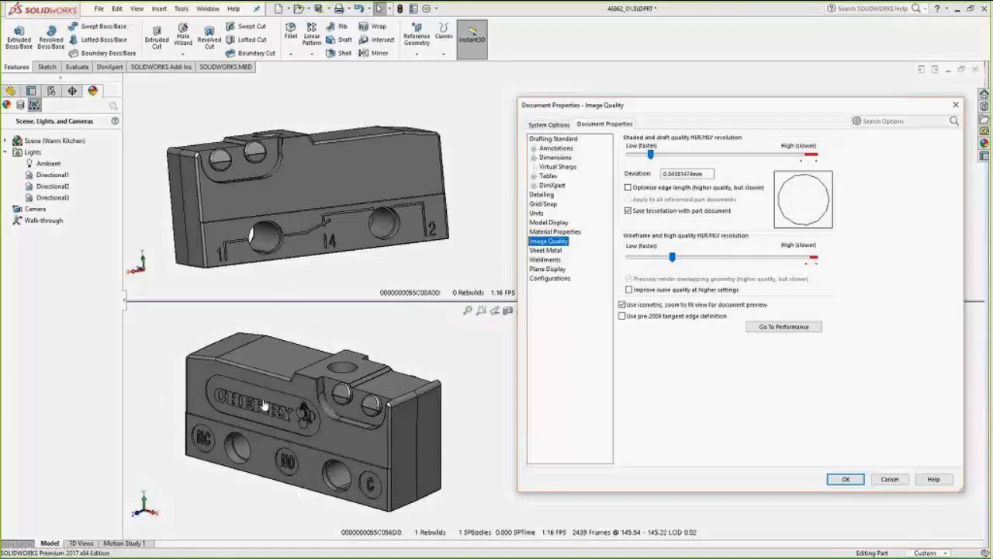
mouse_move(371, 345)
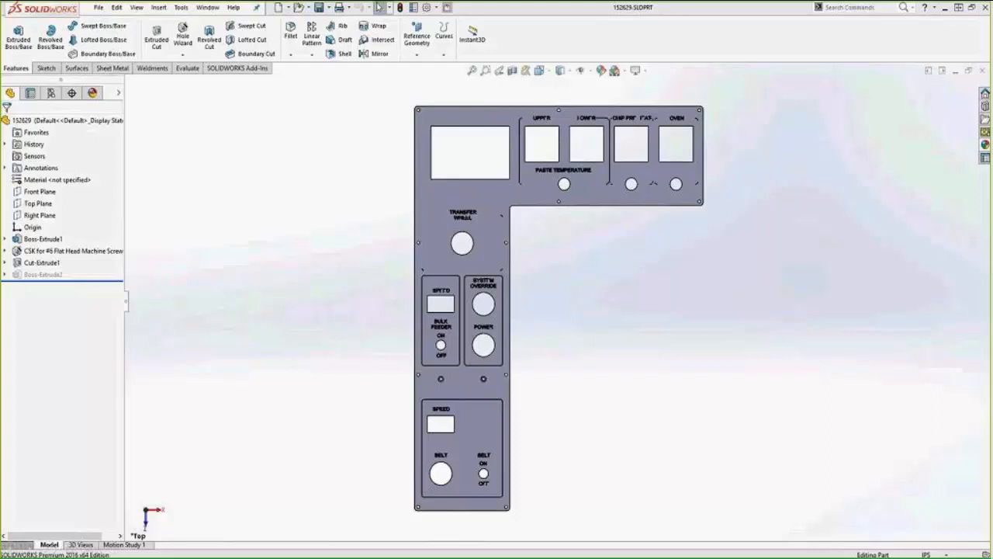
mouse_move(422, 546)
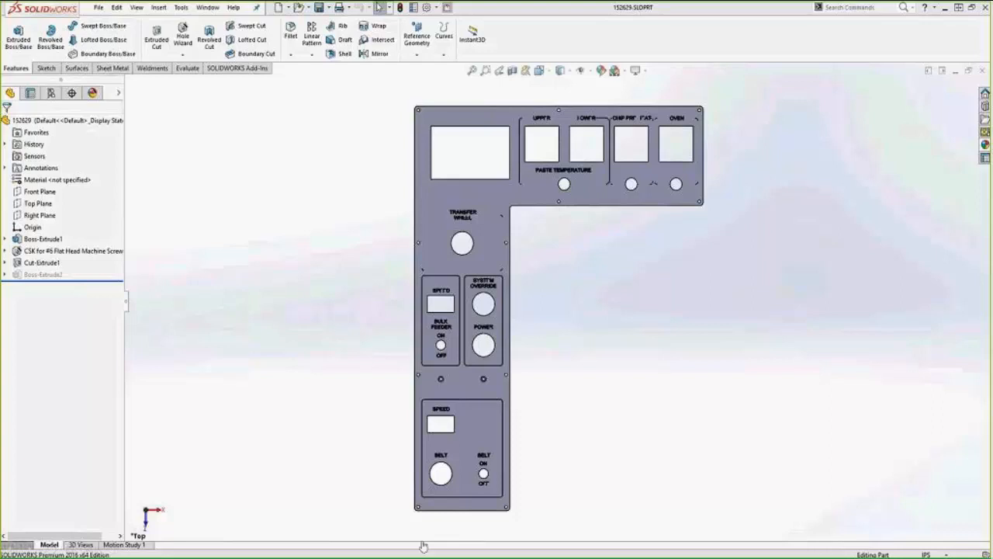
mouse_move(479, 475)
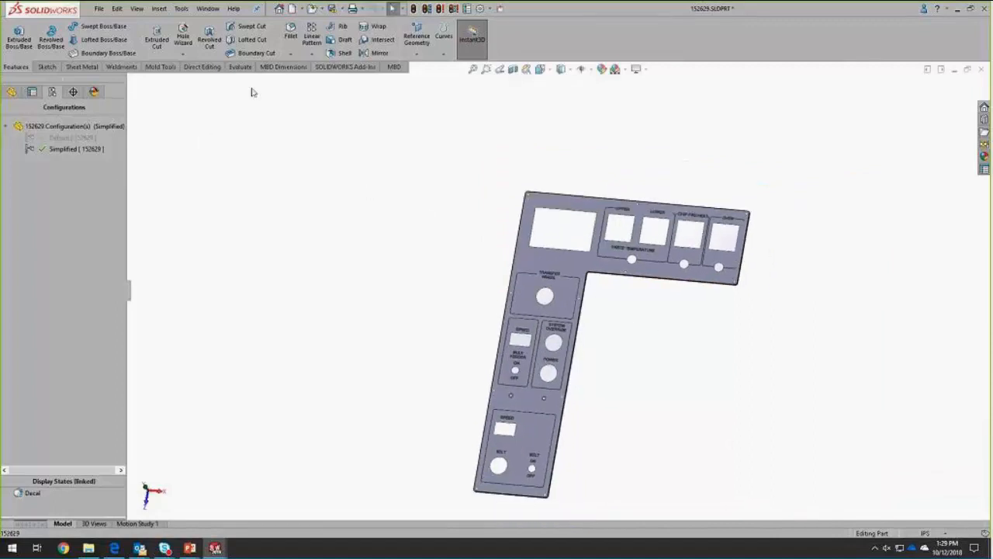
mouse_move(311, 9)
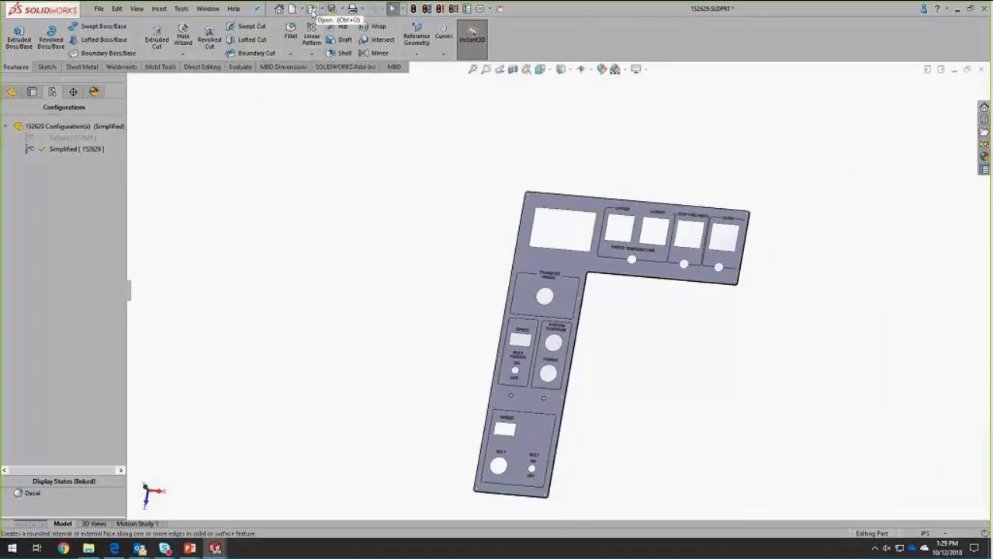
- Browse to Total Rebuild 70TY CST.SLDASM, review its configurations and start opening it
left_click(310, 10)
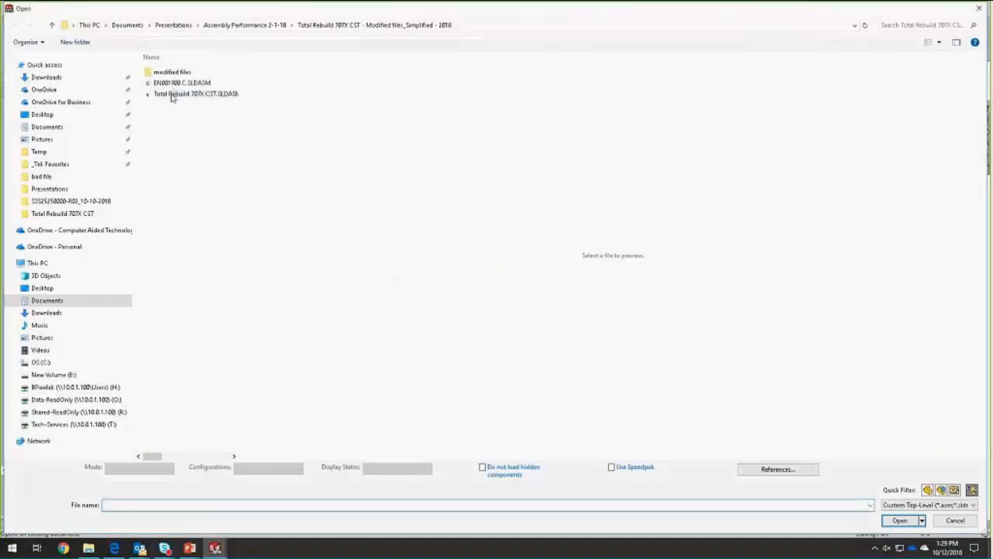
left_click(196, 93)
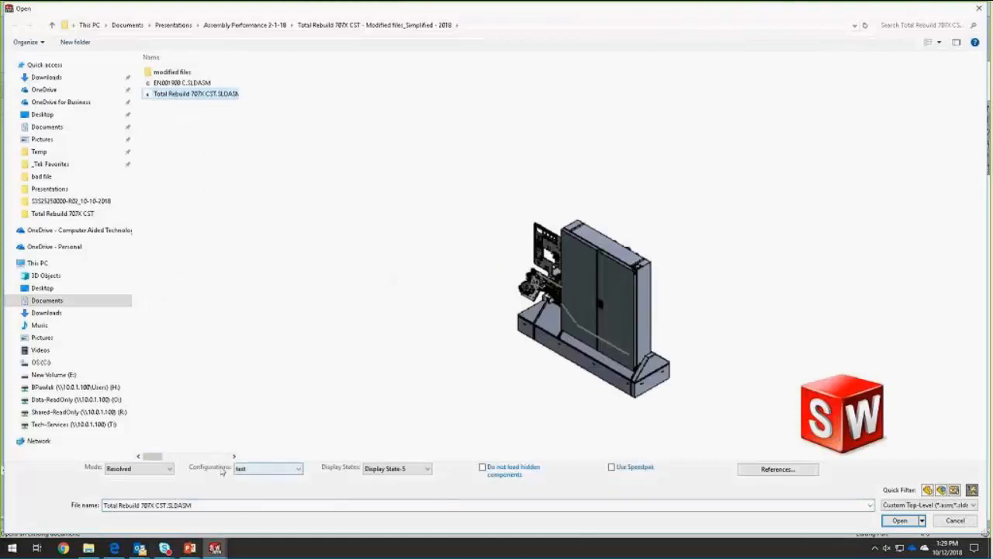
left_click(298, 469)
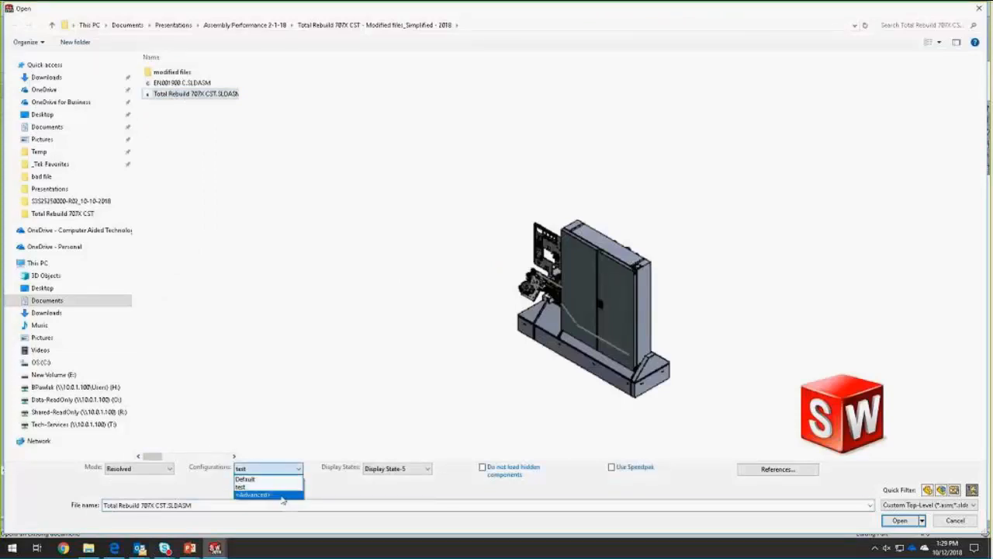
left_click(254, 493)
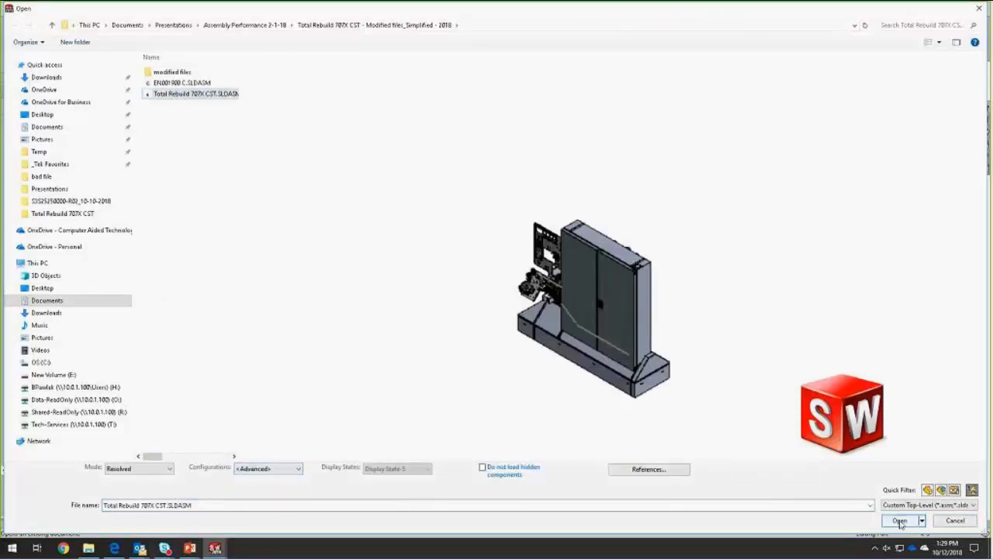
left_click(898, 519)
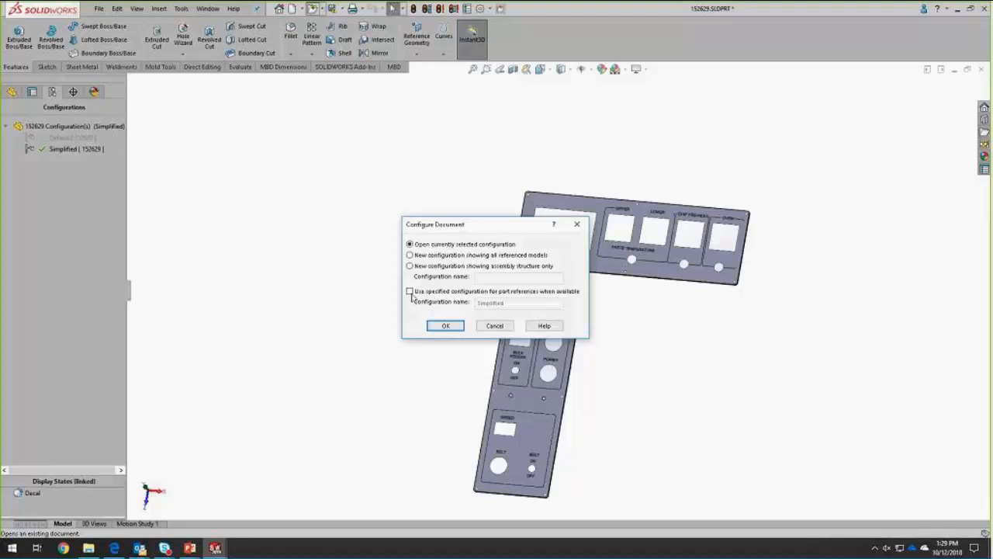
- Have part references use the Simplified configuration and confirm
left_click(410, 291)
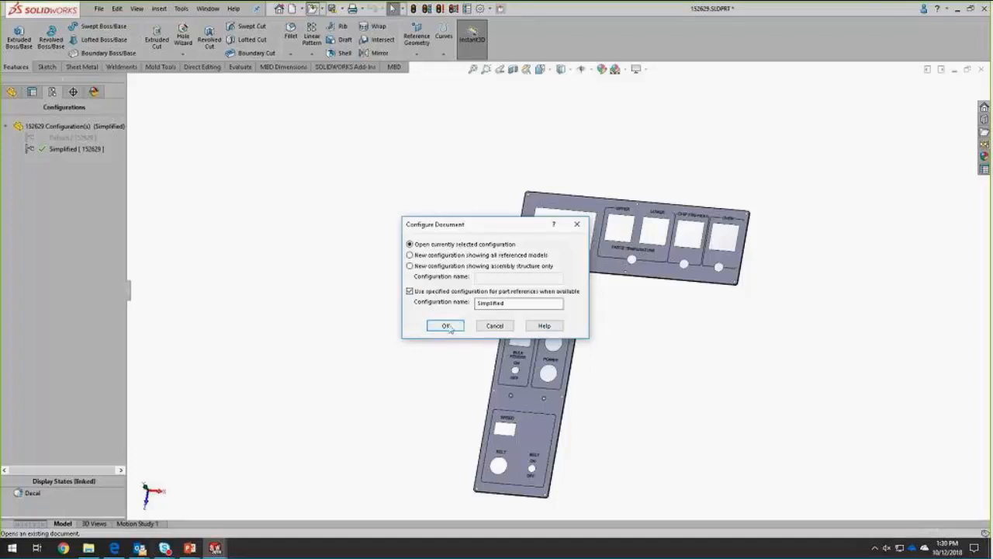
left_click(445, 326)
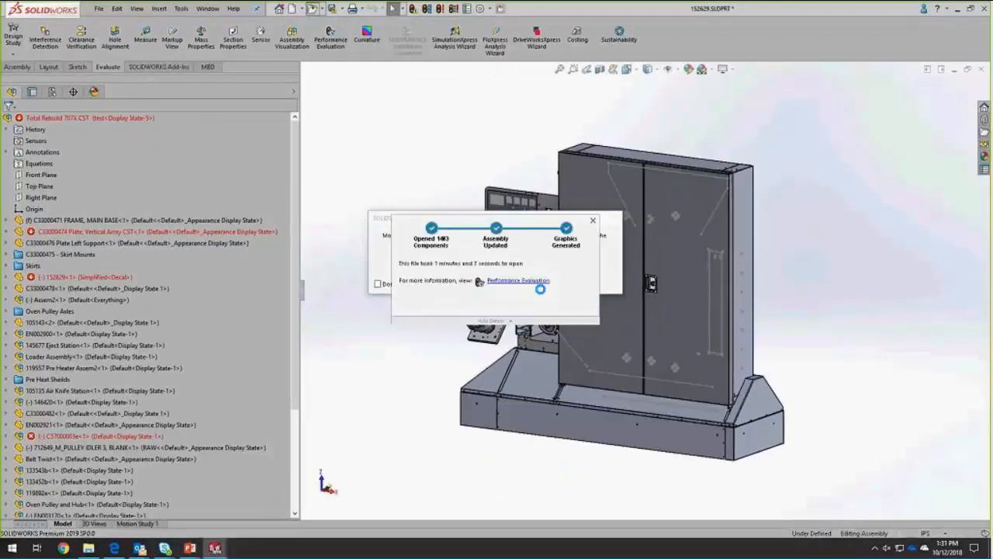
left_click(593, 221)
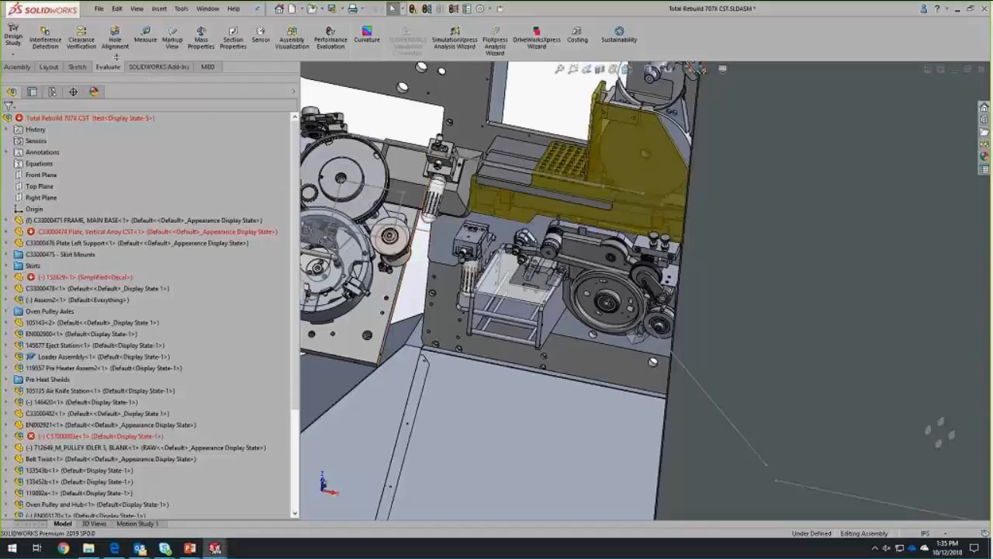
- Switch to the 152629.SLDPRT document from the Window menu
left_click(208, 9)
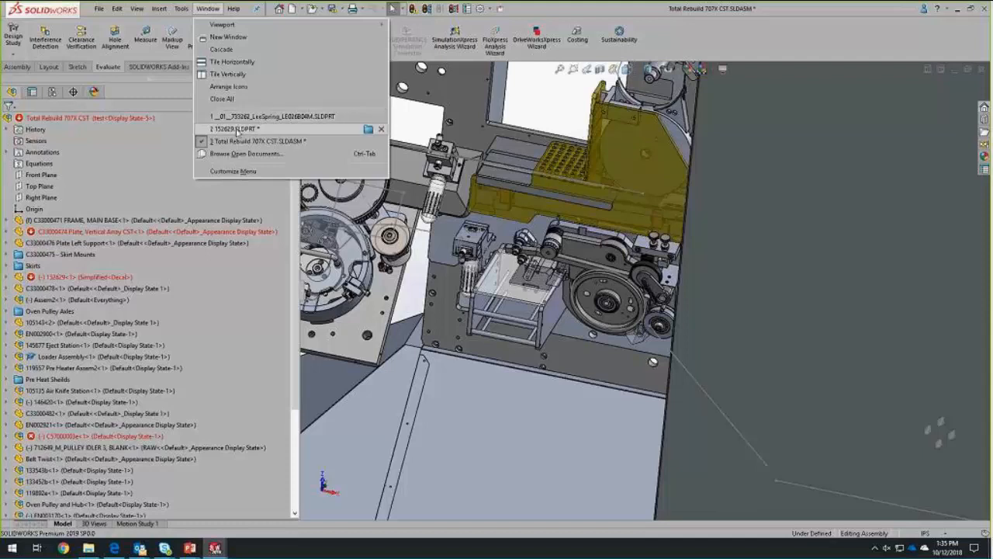
left_click(242, 128)
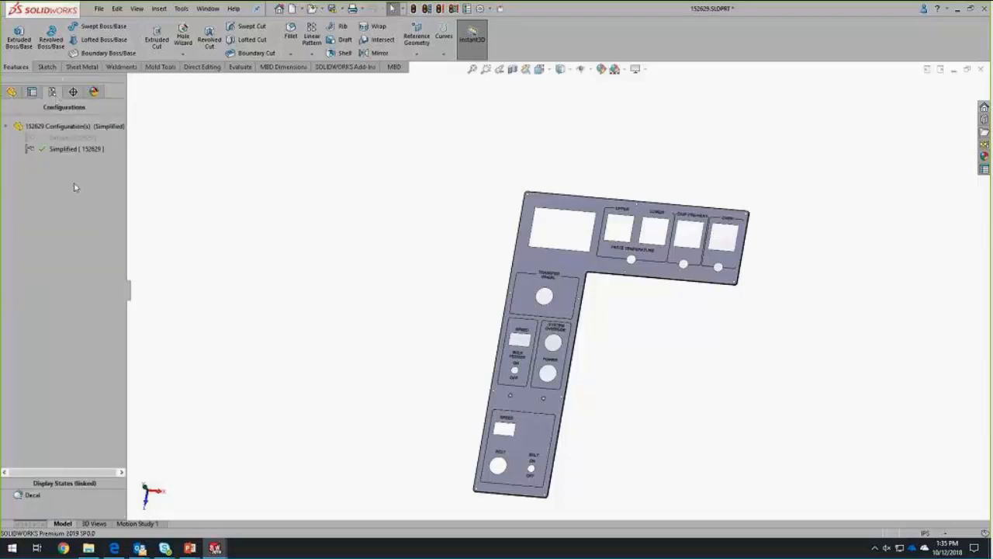
- From the DisplayManager appearances, start editing the decal.png appearance
left_click(93, 92)
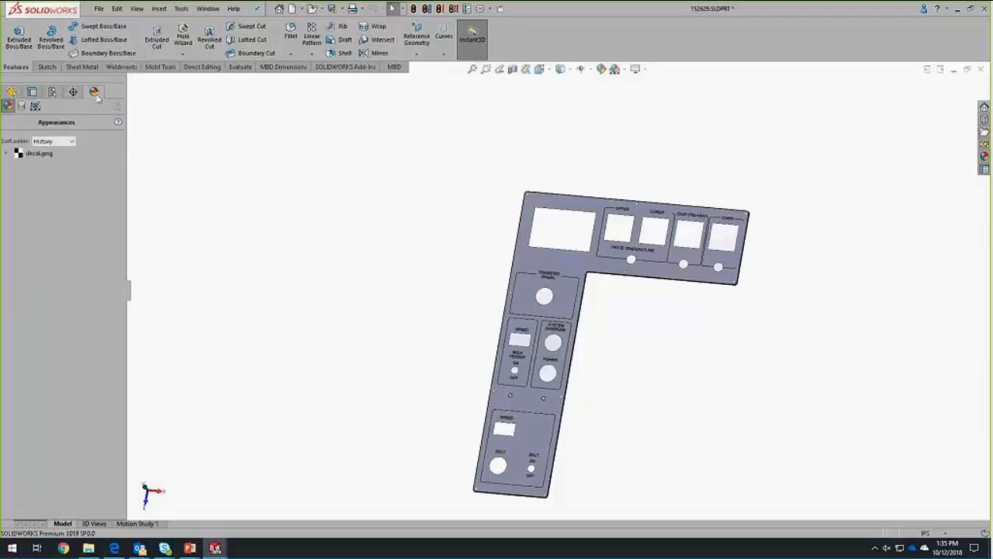
right_click(39, 153)
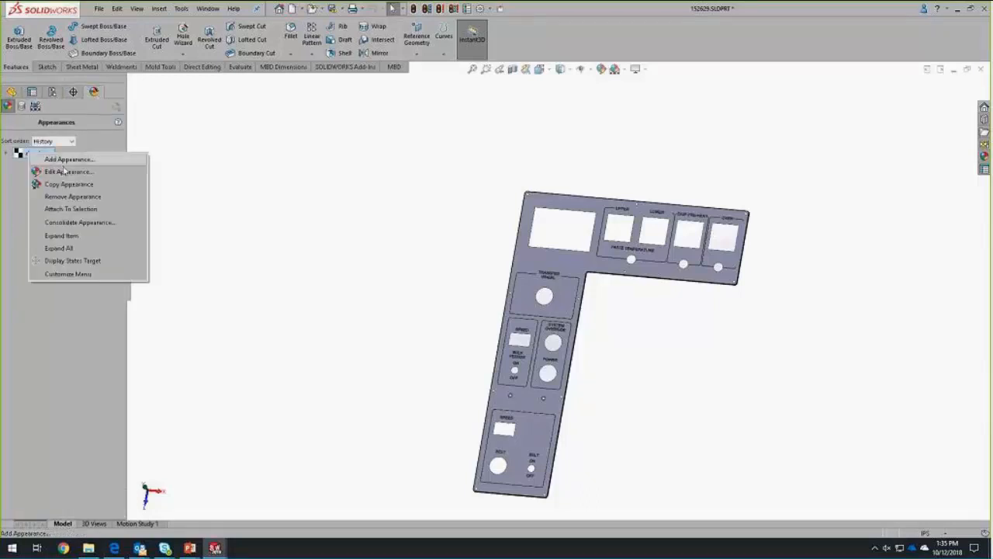
mouse_move(68, 171)
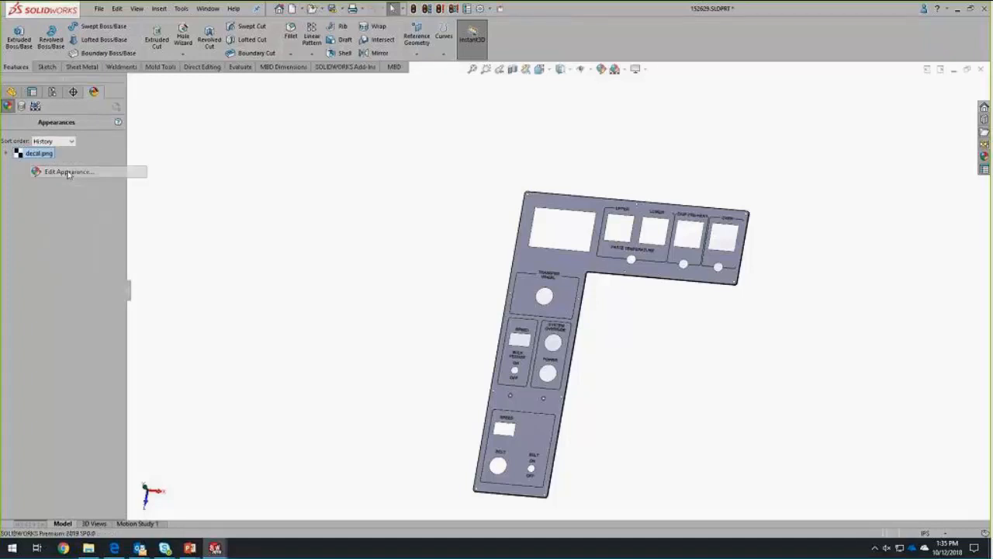
left_click(68, 171)
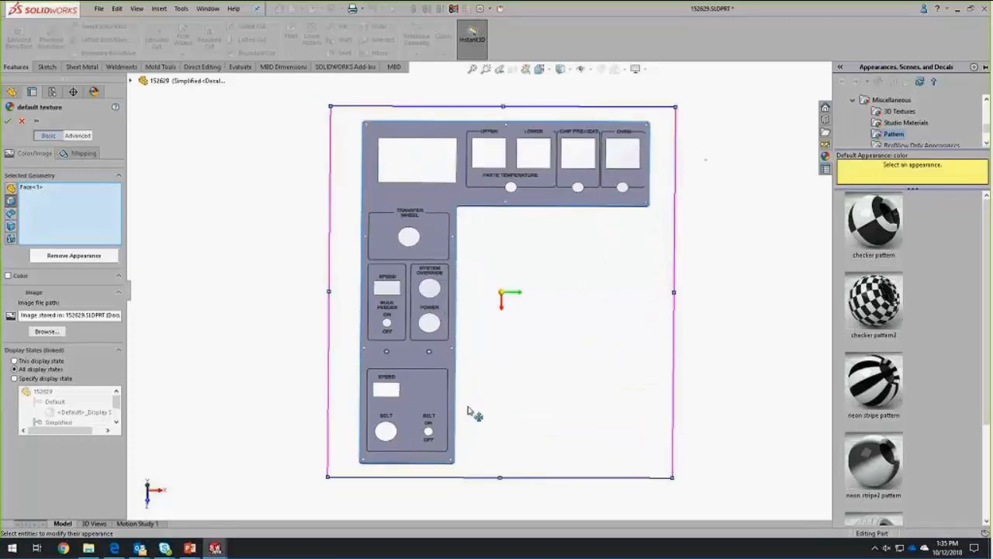
mouse_move(623, 355)
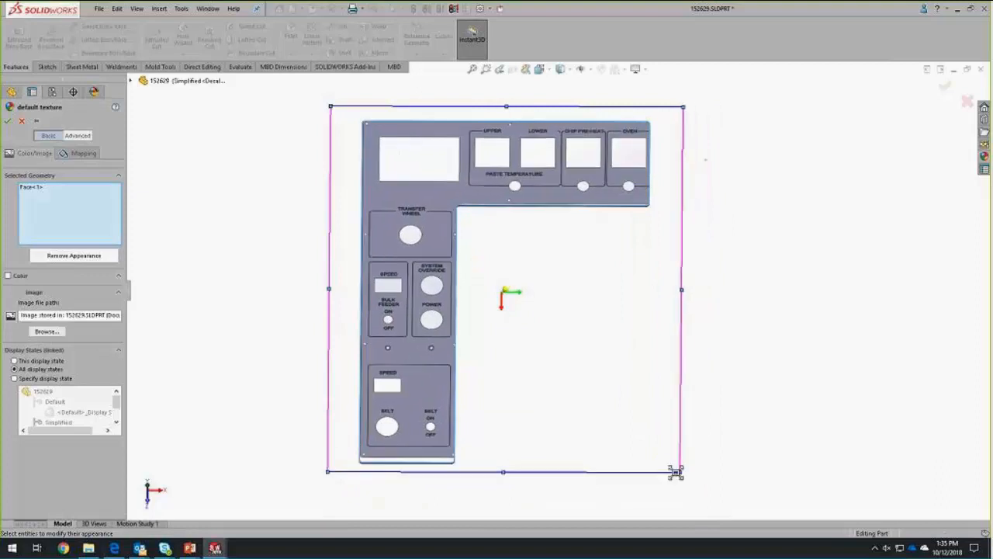
- Resize the decal on the panel face by dragging a bounding-box corner handle
left_click_drag(677, 471, 672, 475)
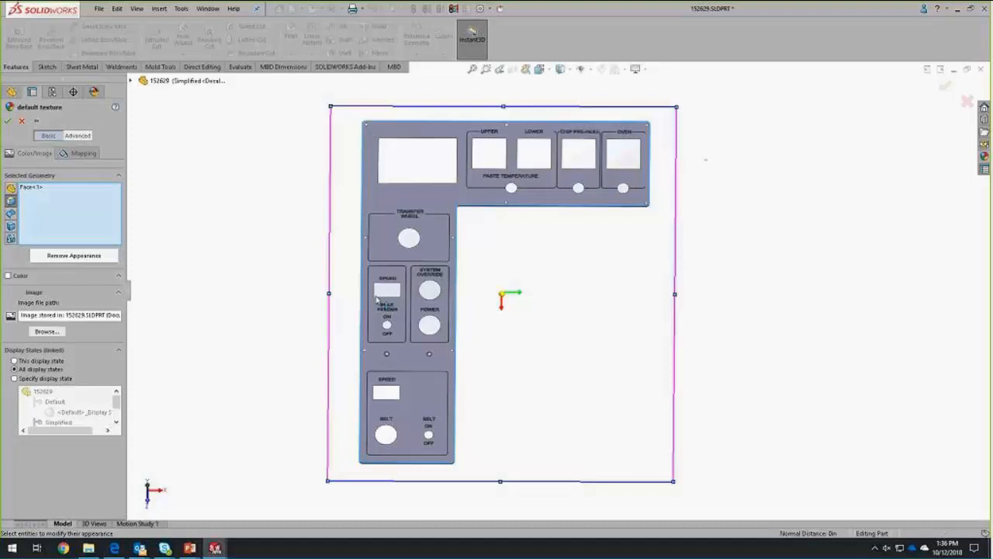
mouse_move(164, 199)
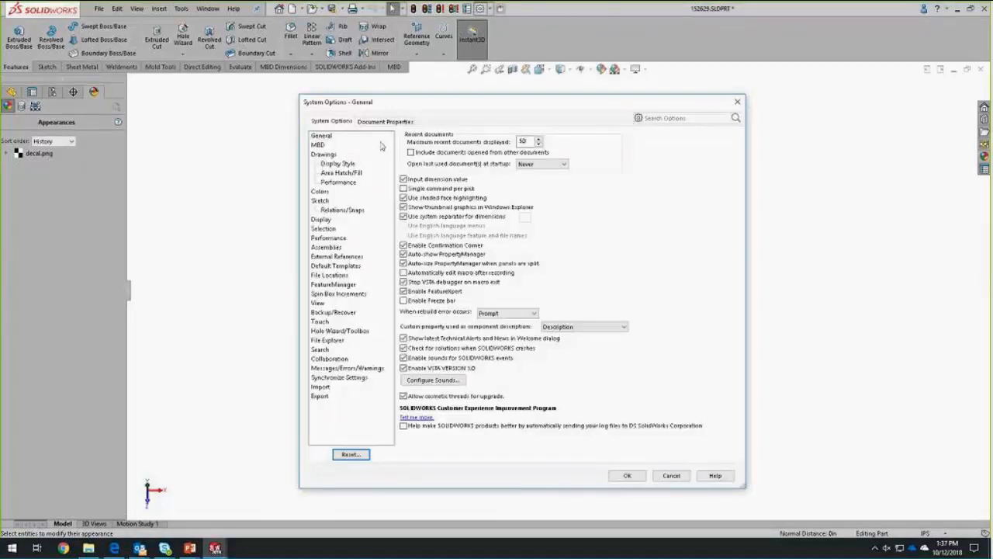
- Switch the options dialog to Document Properties, landing on the Drafting Standard settings
left_click(385, 121)
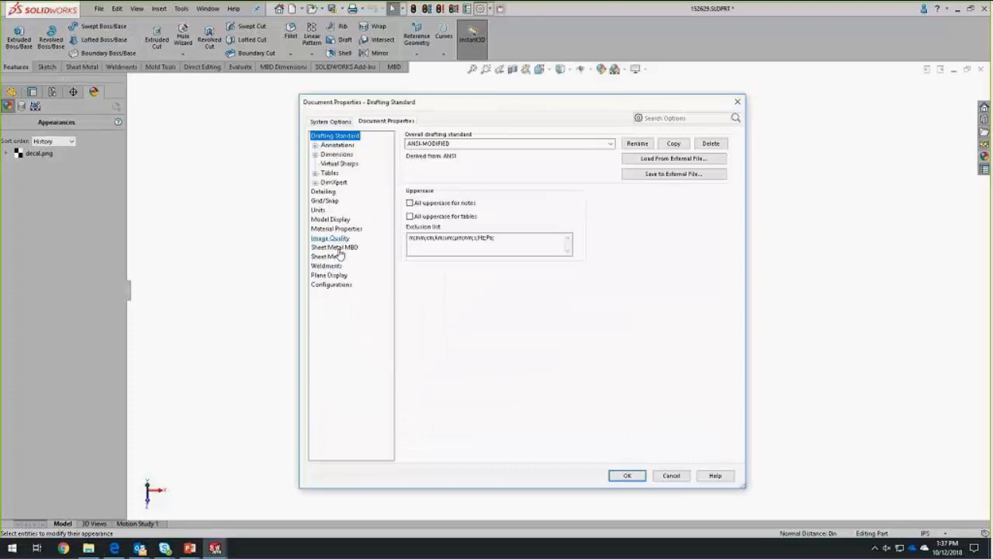
left_click(329, 219)
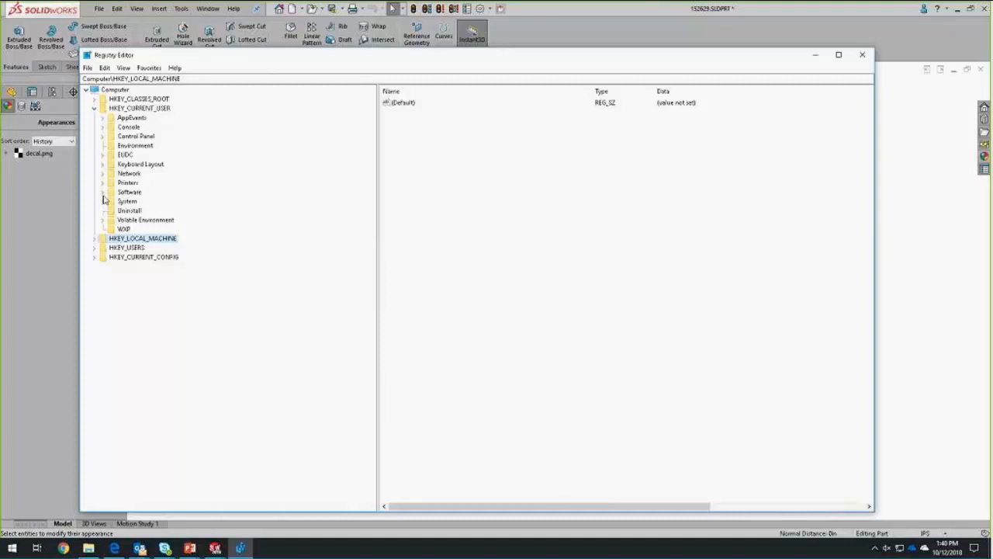
- Navigate to HKEY_CURRENT_USER\Software\SolidWorks\SOLIDWORKS 2018\Performance
left_click(102, 192)
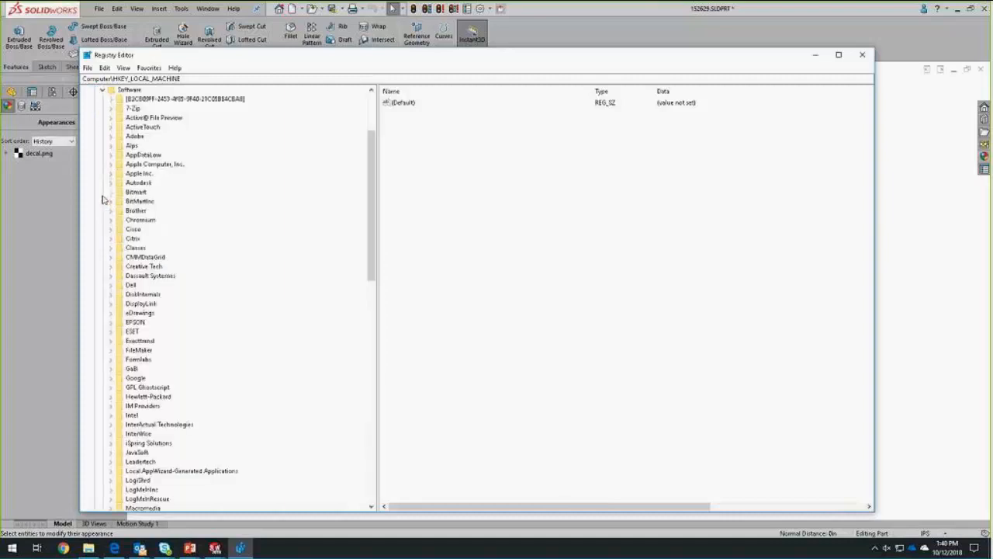
scroll("down", 3)
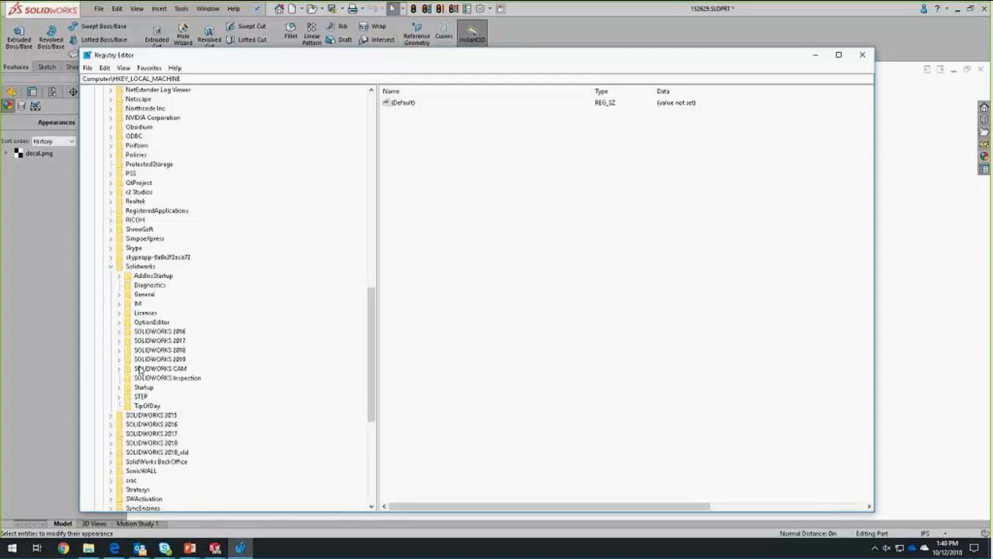
left_click(118, 359)
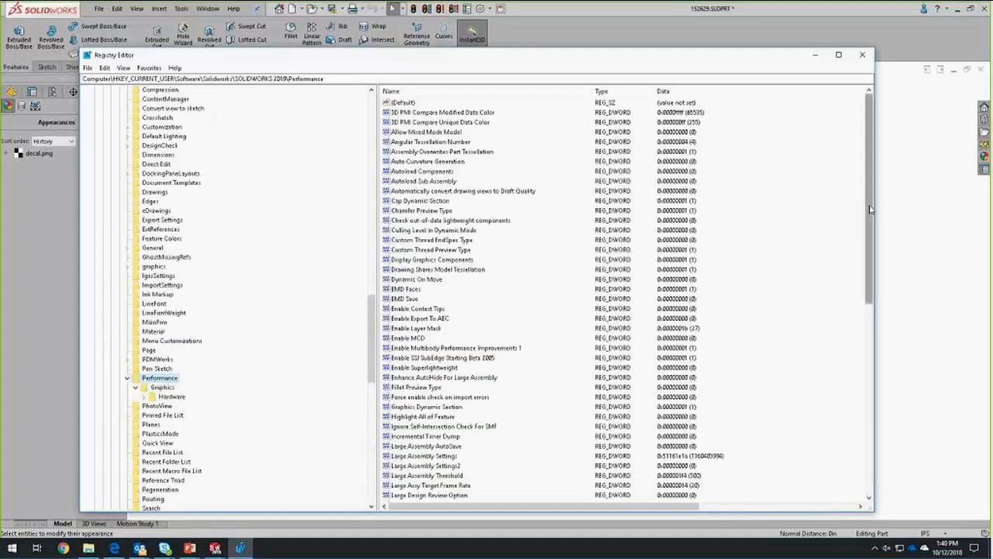
- Locate the OpenGL Print Statistics DWORD and set its value to 1
scroll("down", 3)
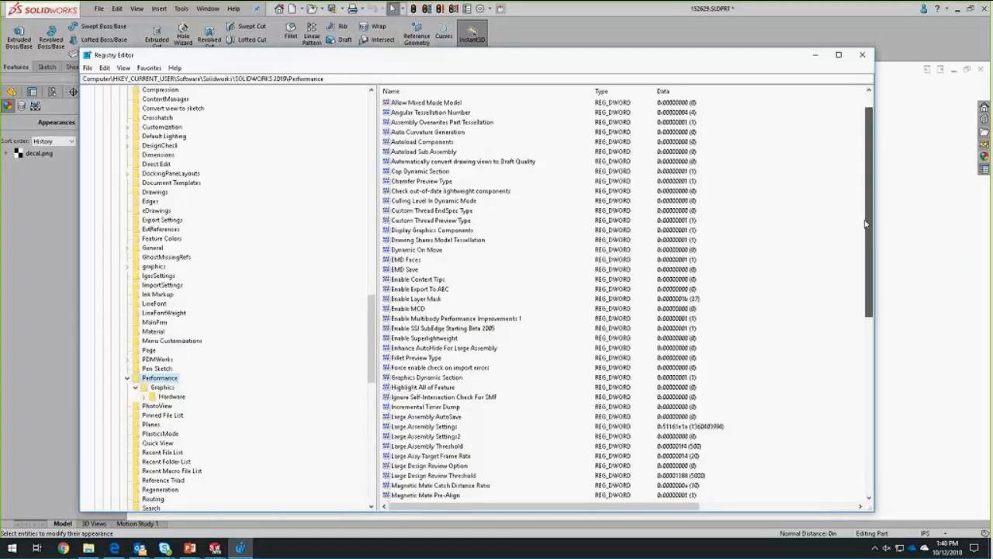
scroll("down", 3)
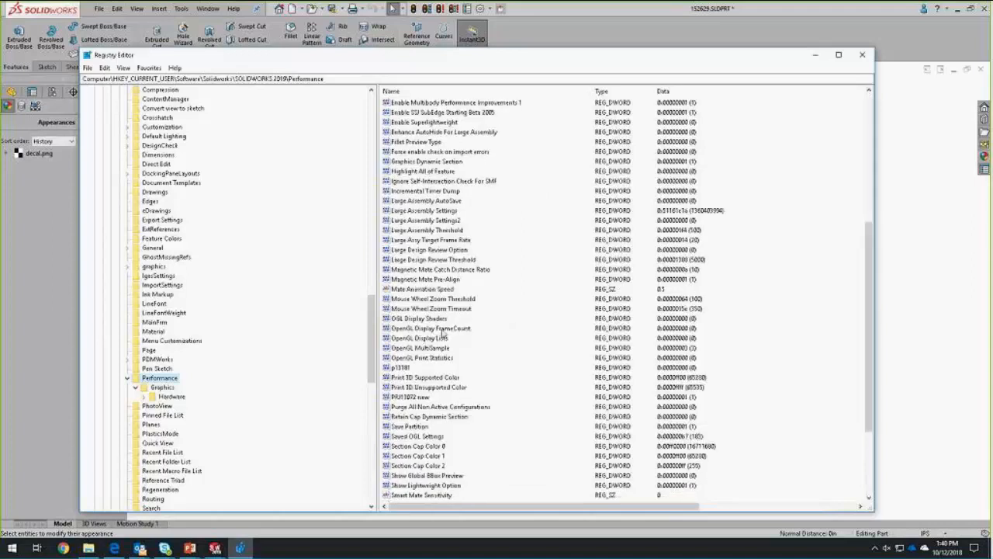
left_click(430, 329)
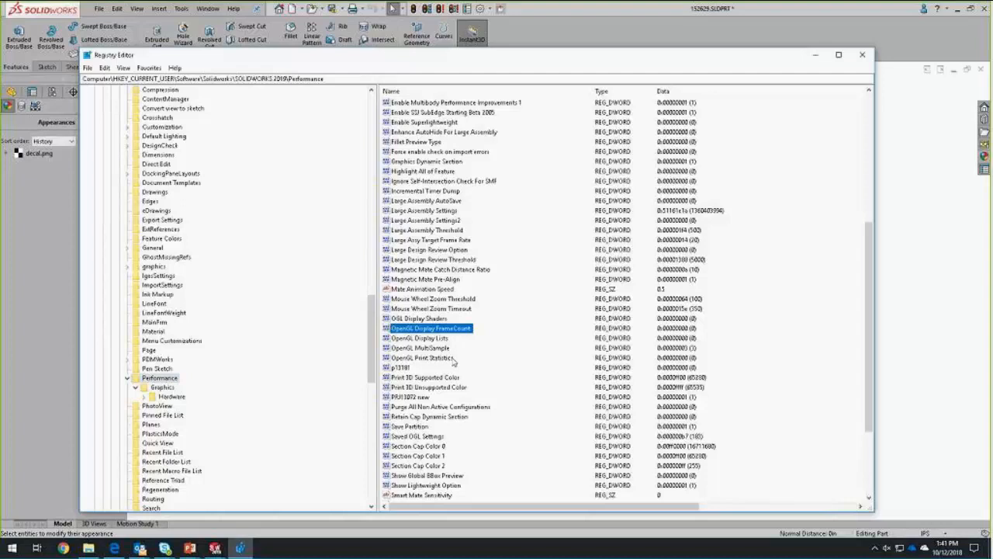
mouse_move(466, 358)
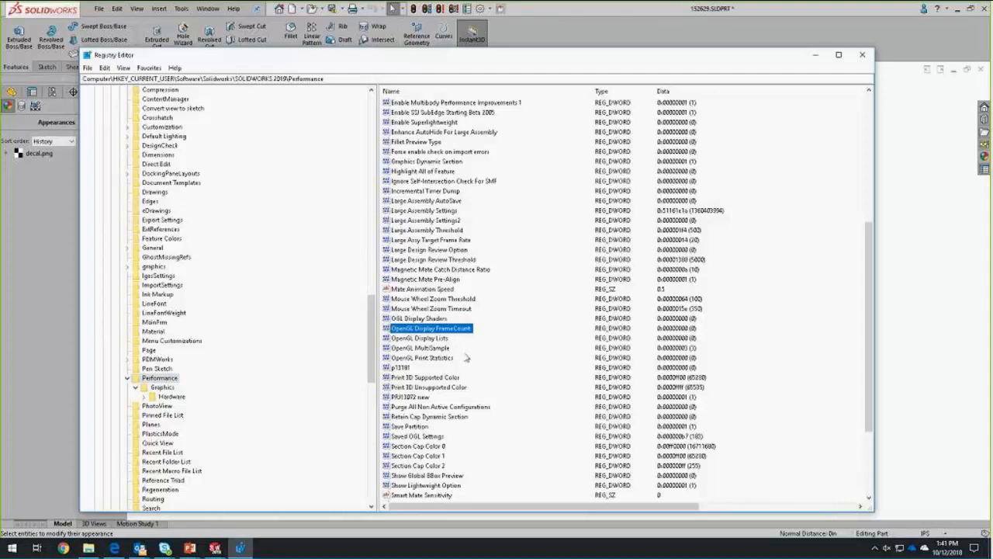
left_click(422, 357)
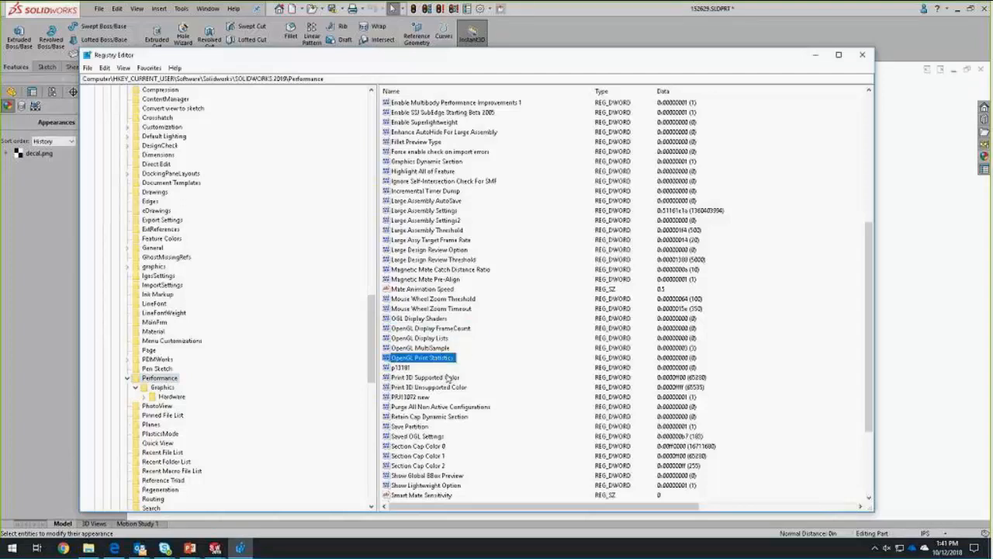
double_click(422, 357)
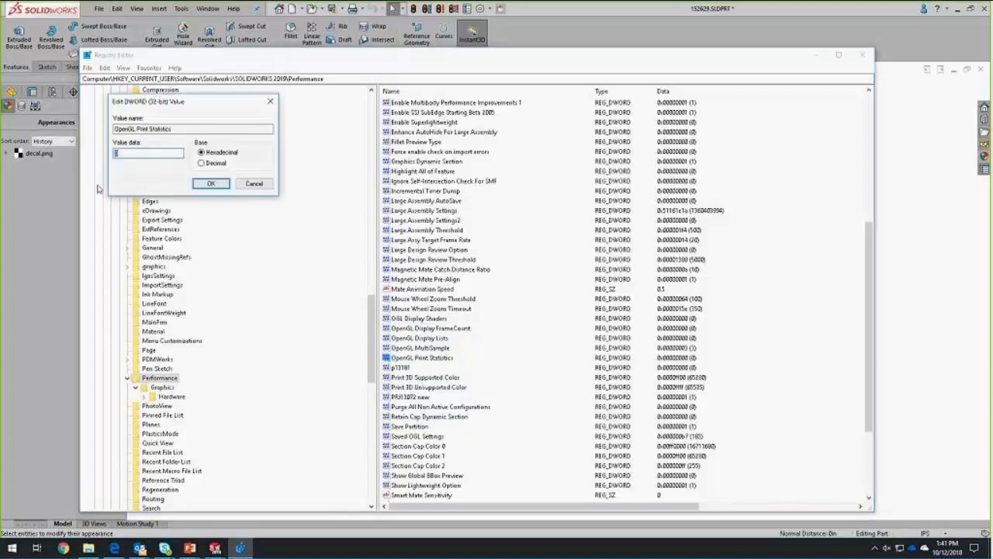
mouse_move(147, 199)
type("1")
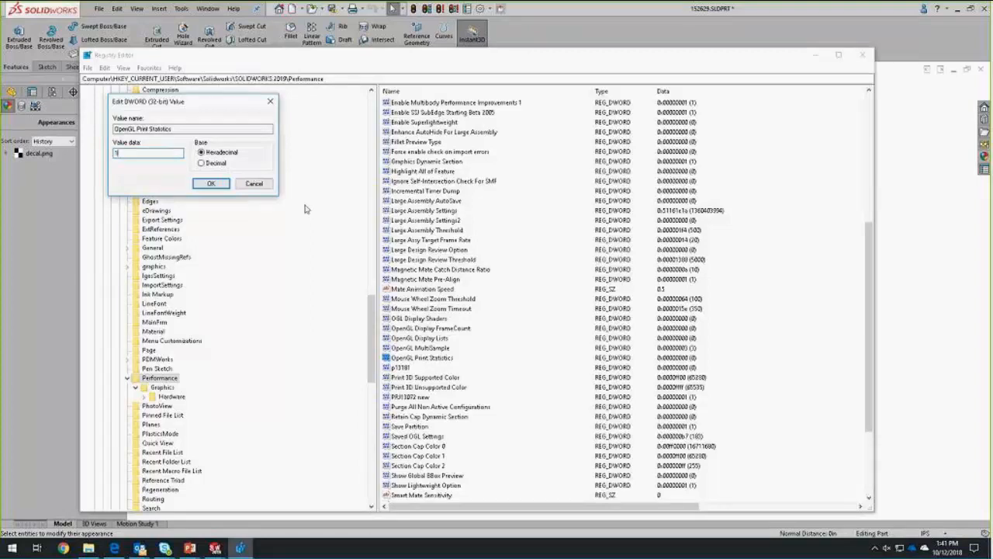
left_click(211, 184)
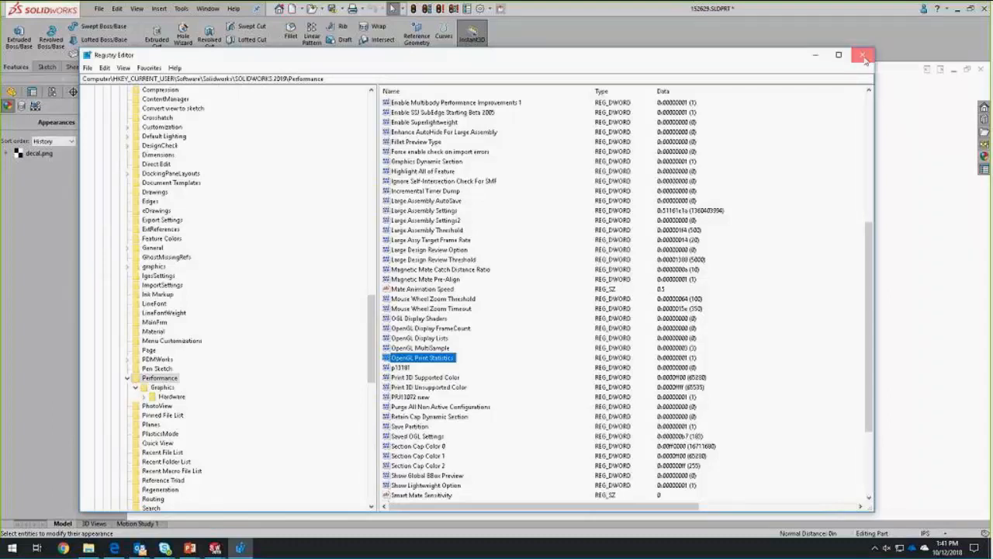
left_click(863, 56)
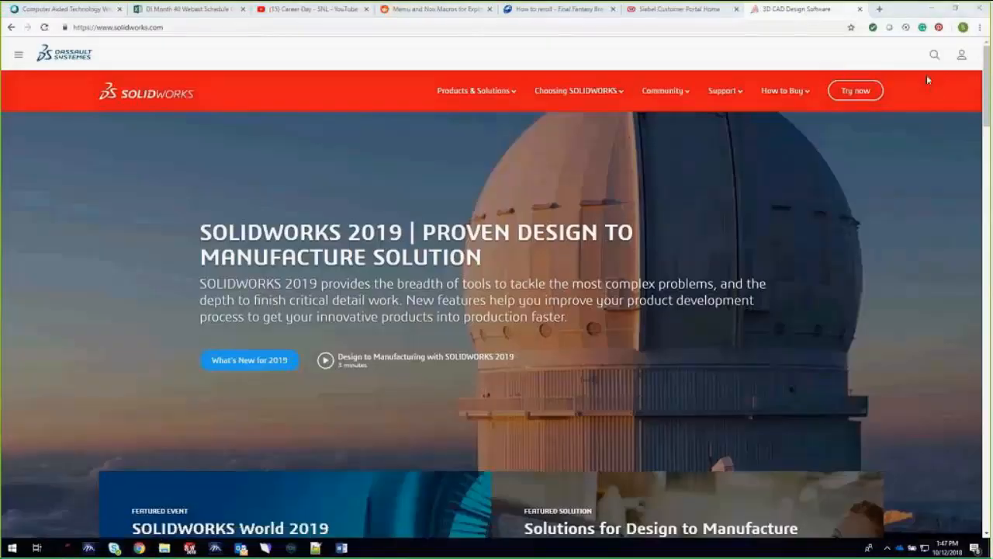
- Show the SOLIDWORKS sign-in destinations: MySolidWorks, Customer Portal and Partner Program
left_click(962, 54)
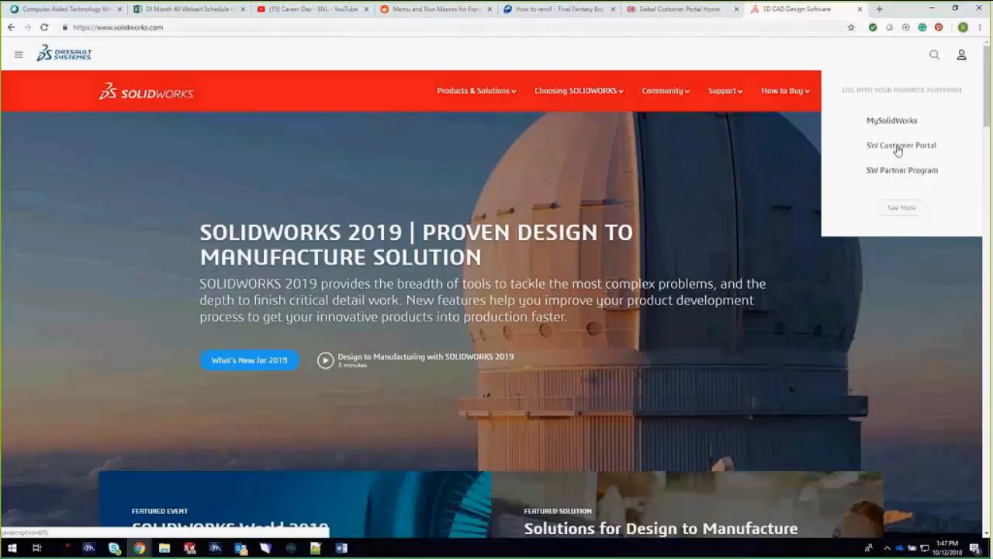
mouse_move(900, 147)
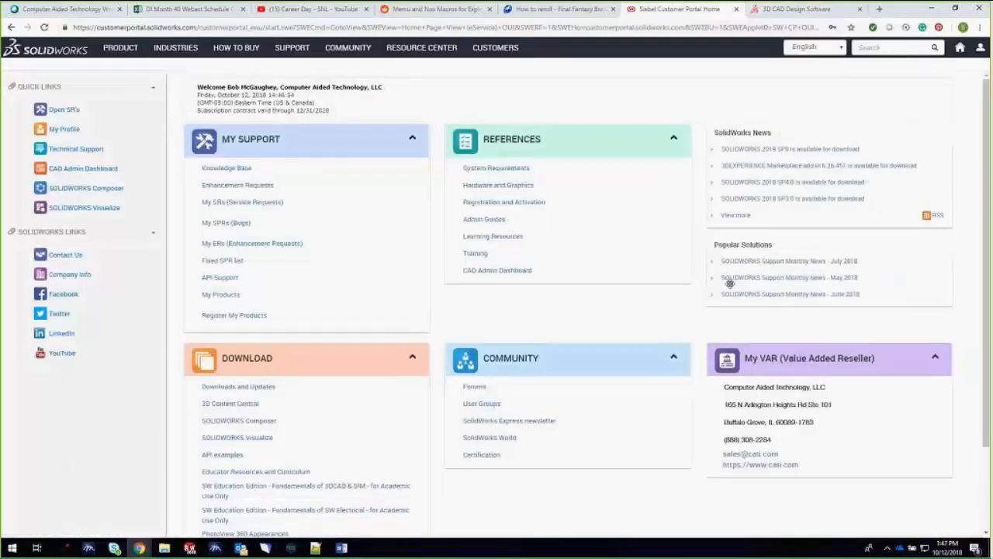
mouse_move(790, 321)
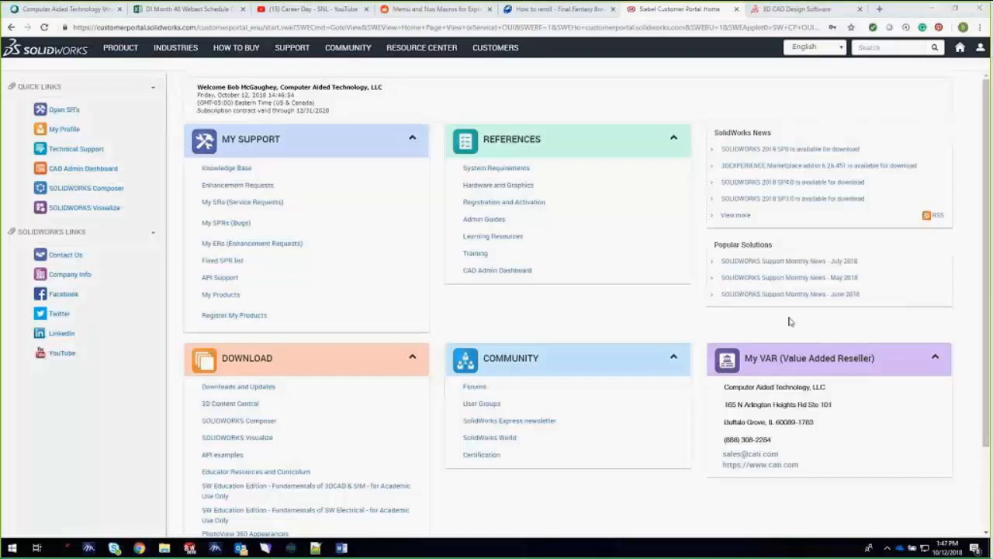
mouse_move(422, 311)
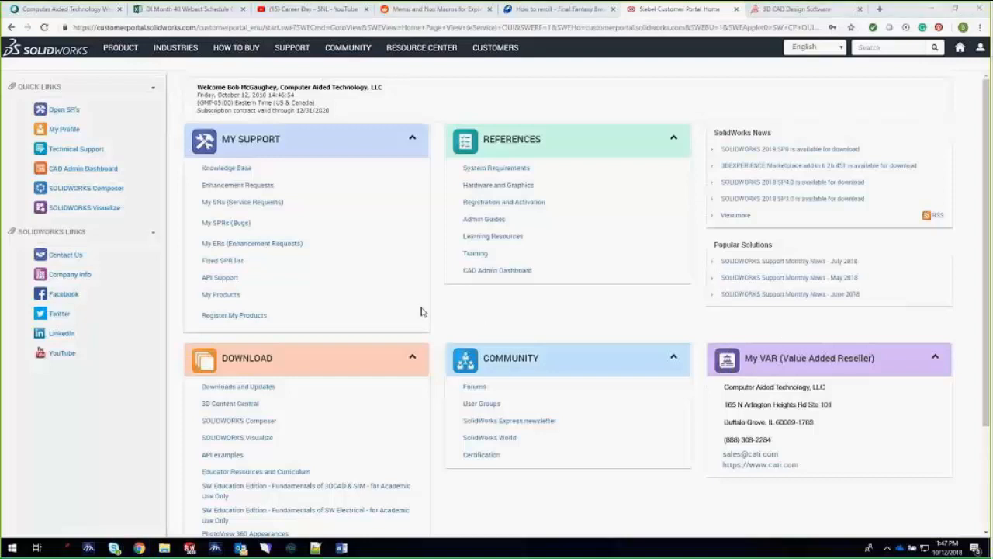
mouse_move(257, 177)
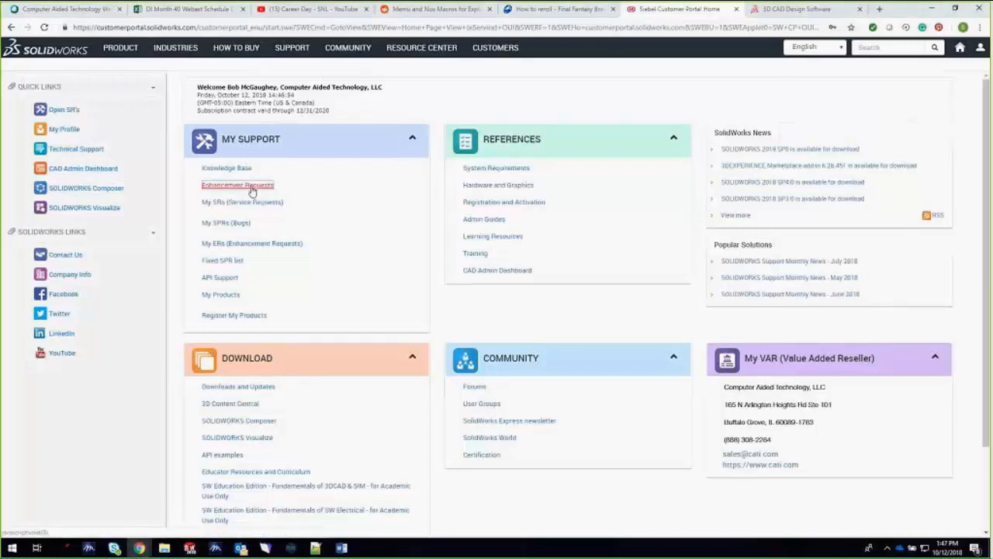
- Search Enhancement Requests for 'defeature threads' and find no matching documents
left_click(238, 185)
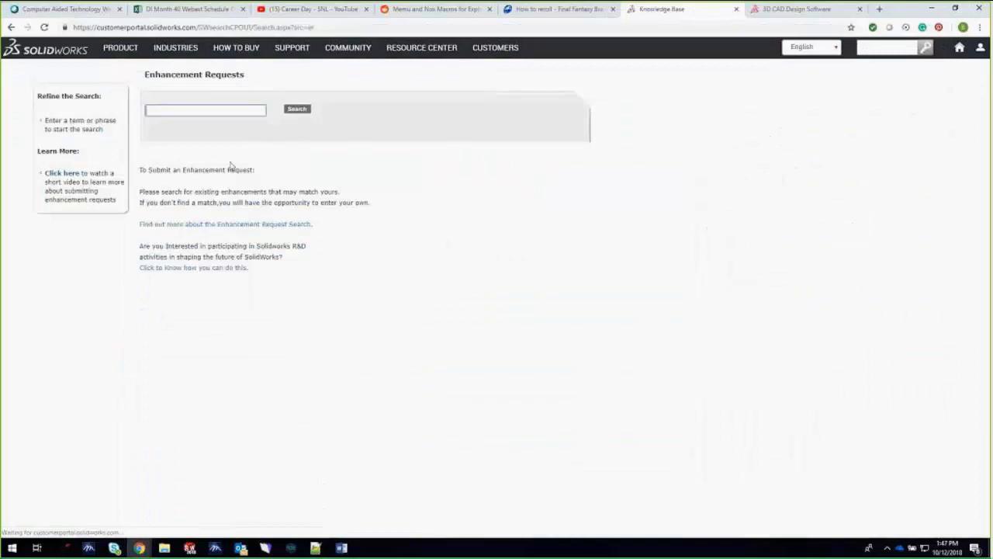
left_click(204, 108)
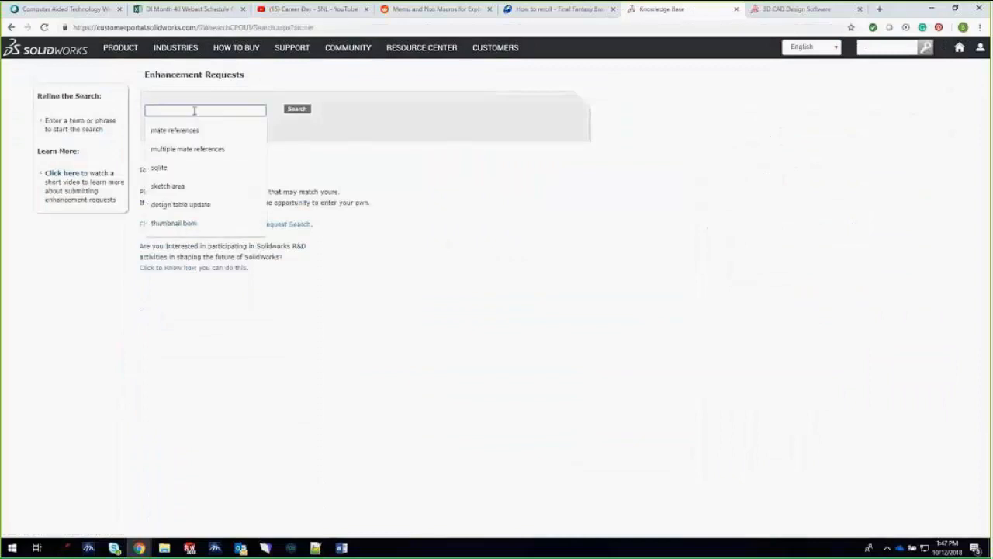
type("defeature")
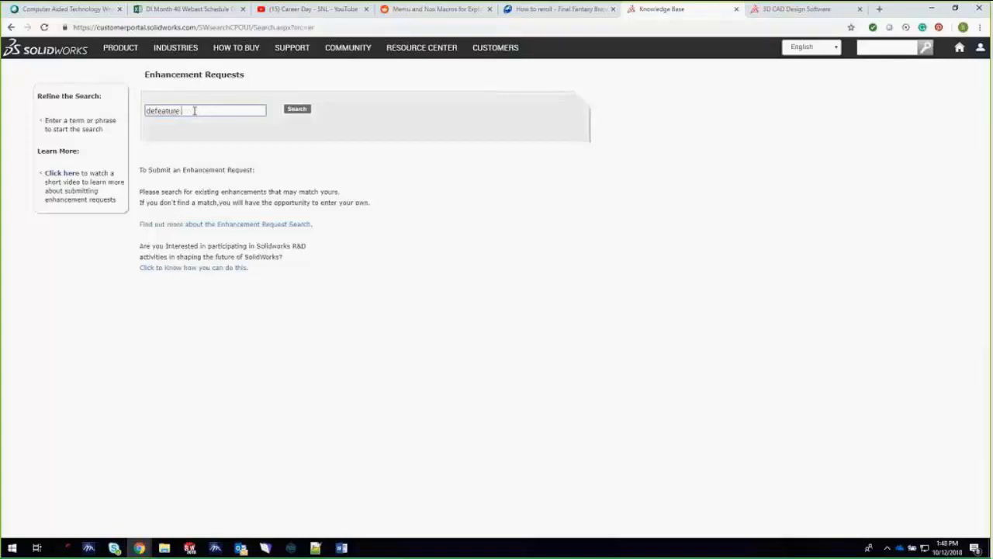
type("threads")
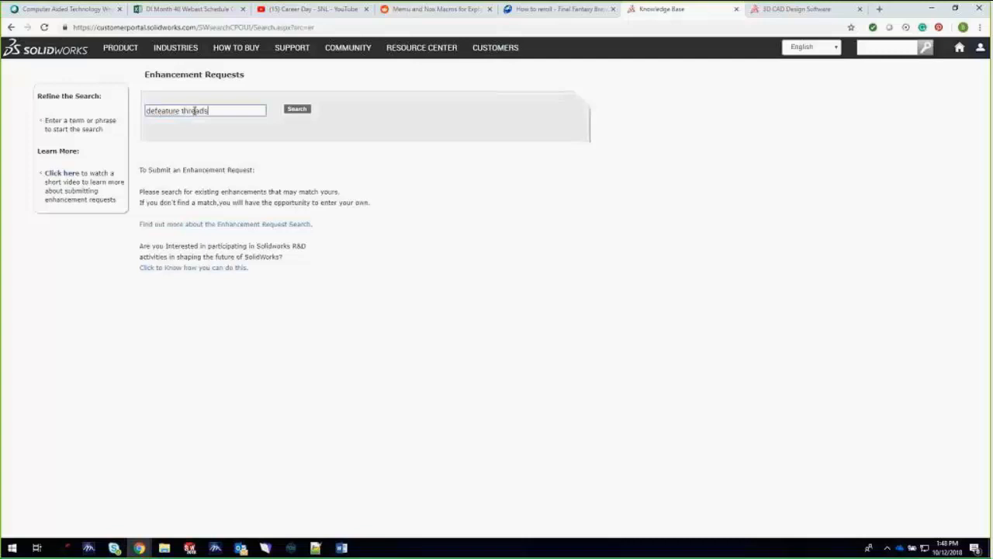
left_click(296, 108)
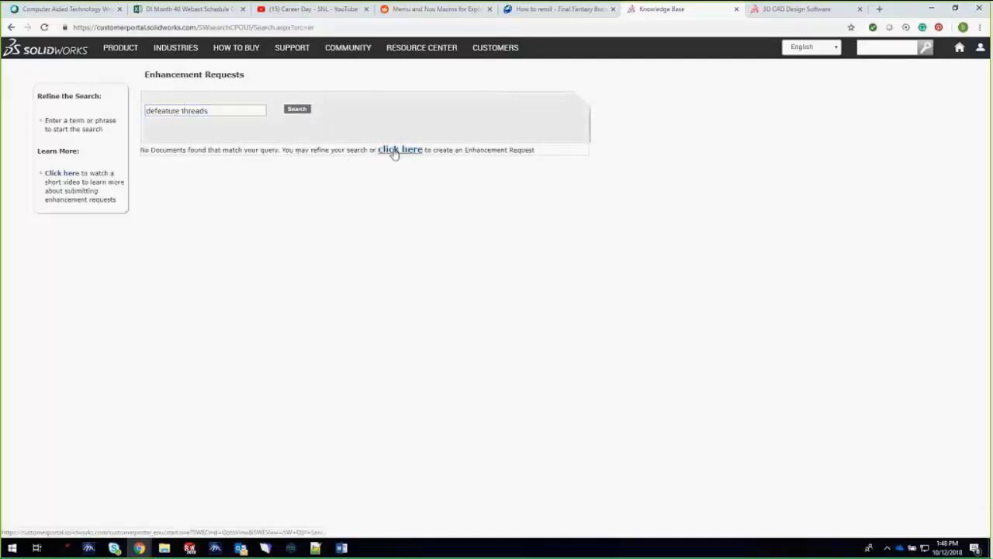
- Start a new enhancement request with area Assemblies and subarea Other
left_click(400, 149)
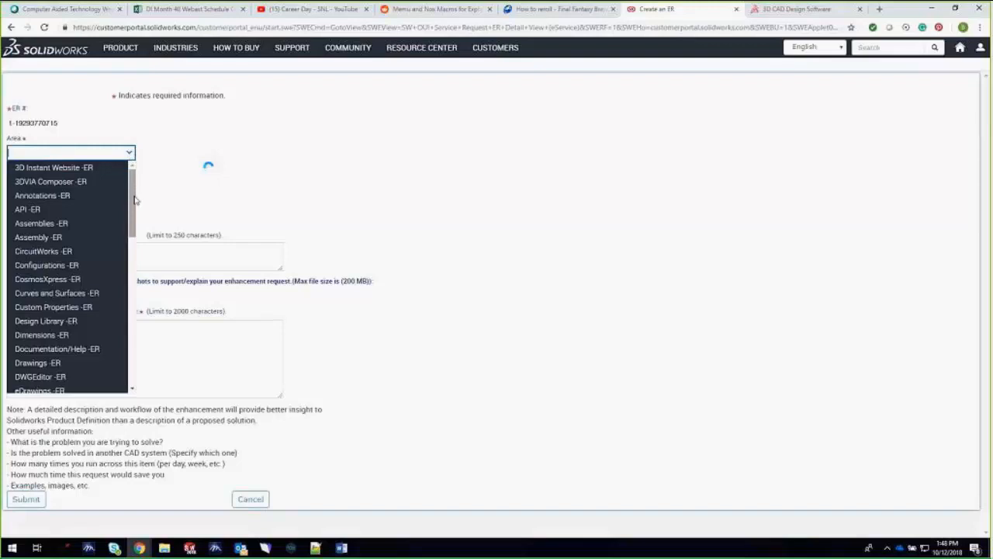
scroll("down", 3)
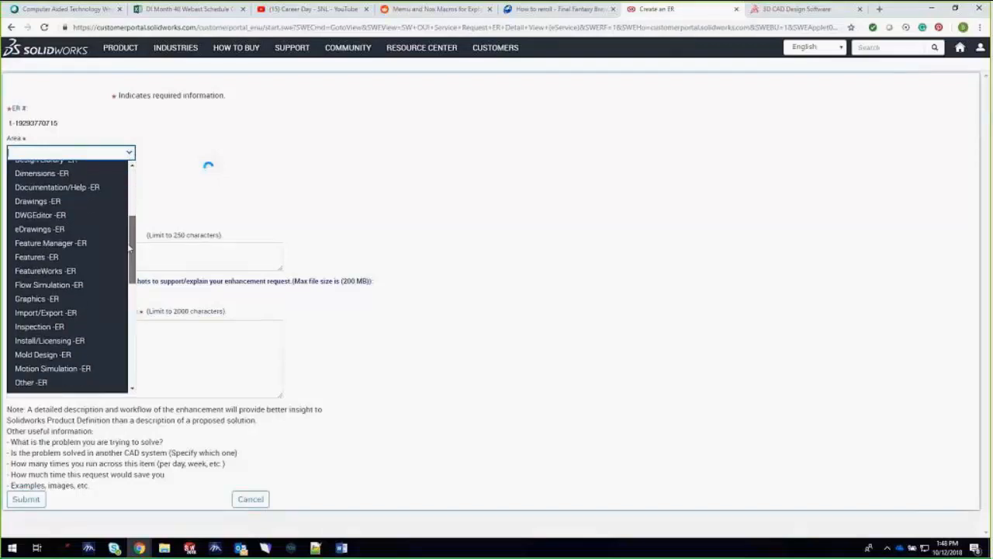
scroll("down", 3)
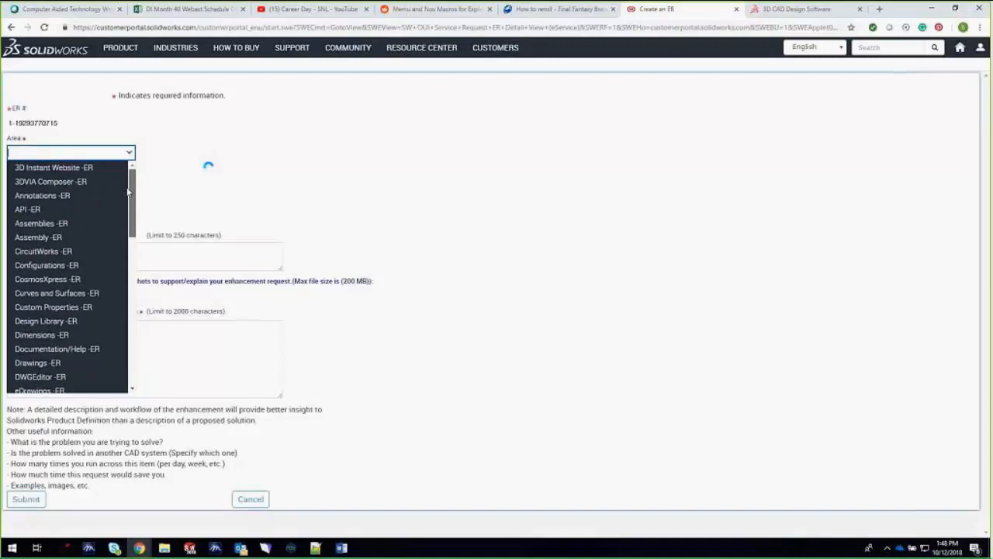
mouse_move(40, 221)
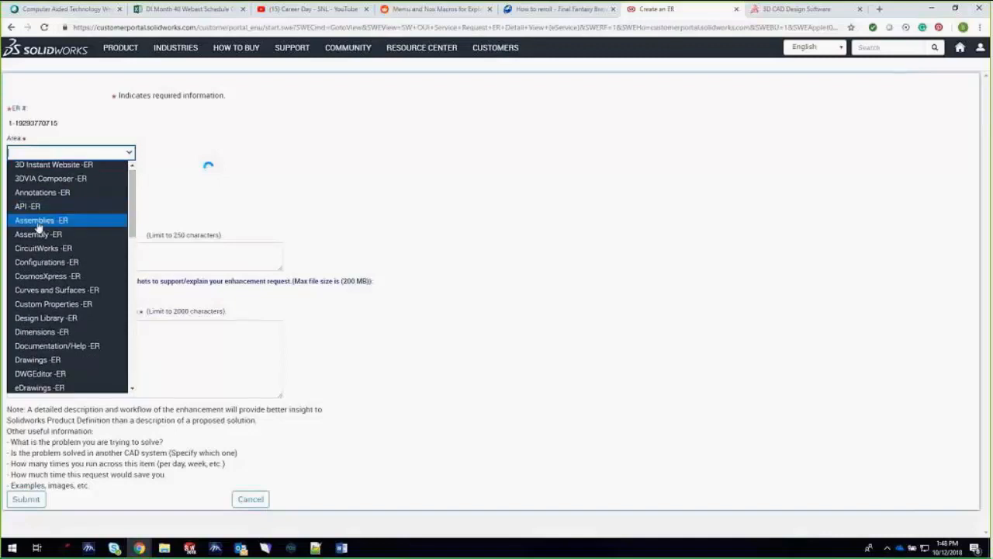
left_click(40, 220)
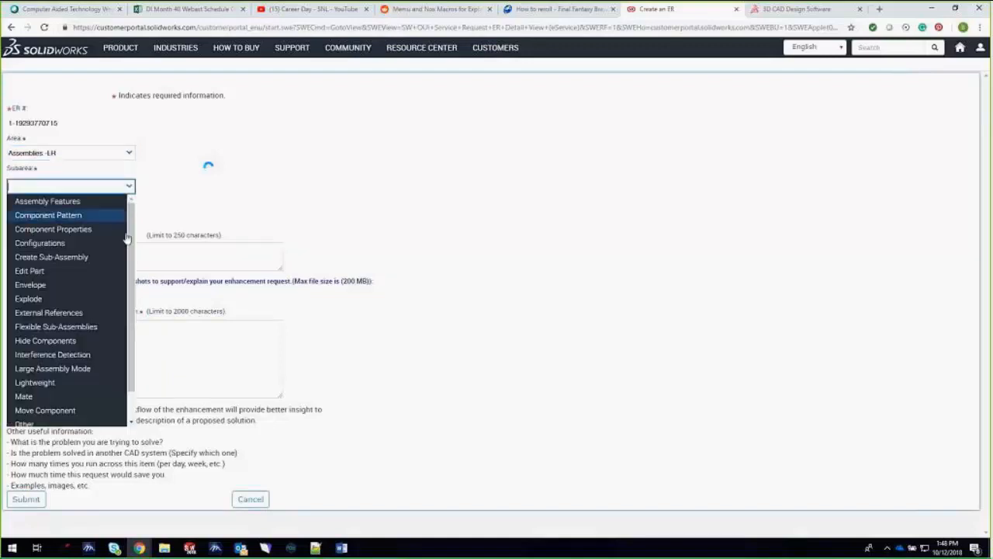
mouse_move(53, 228)
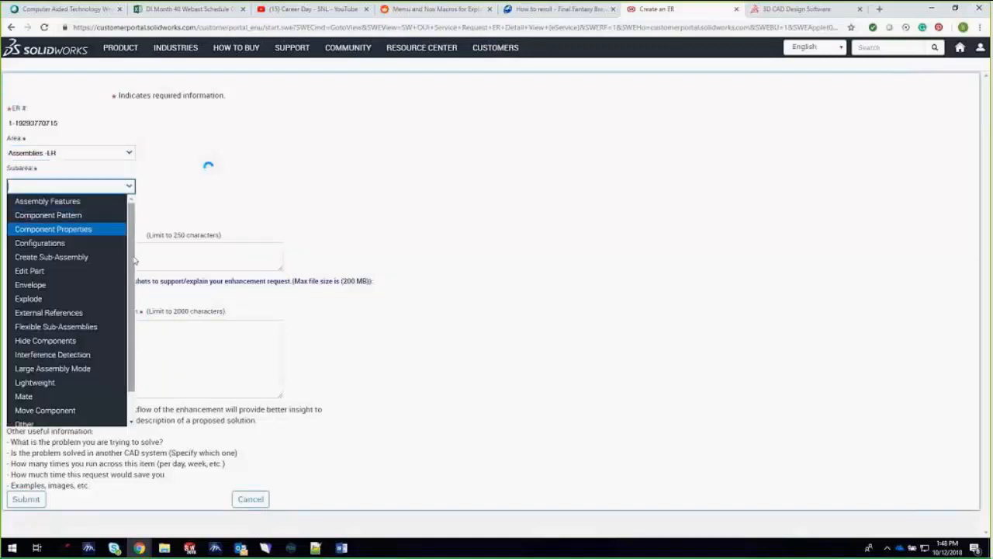
scroll("down", 3)
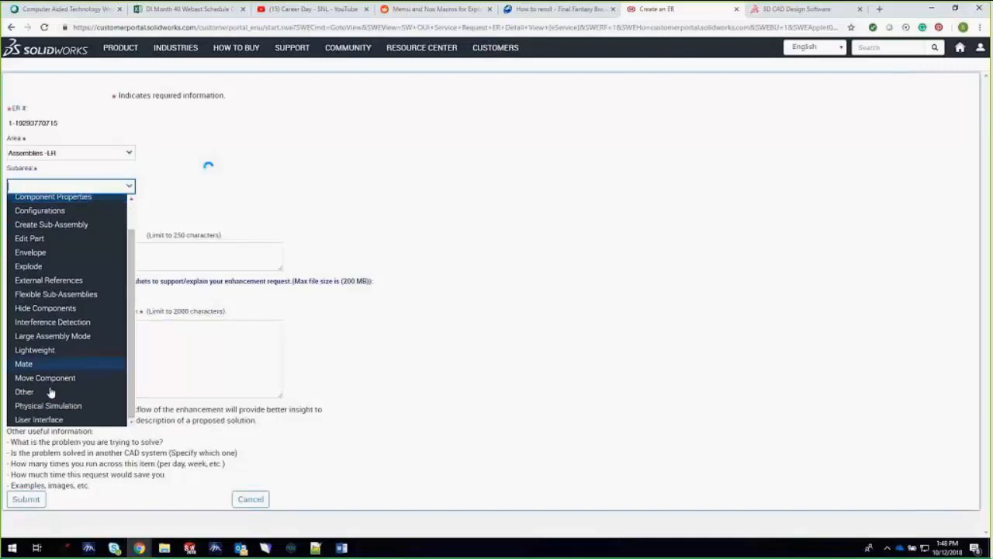
left_click(25, 391)
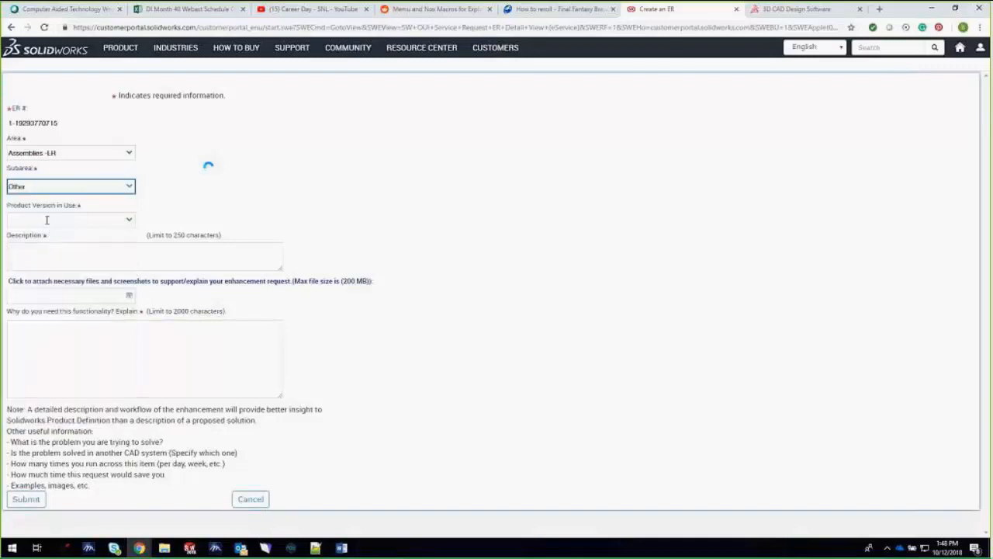
- Enter version SW2018 and describe converting threads or helical shapes to cosmetic threads
left_click(70, 220)
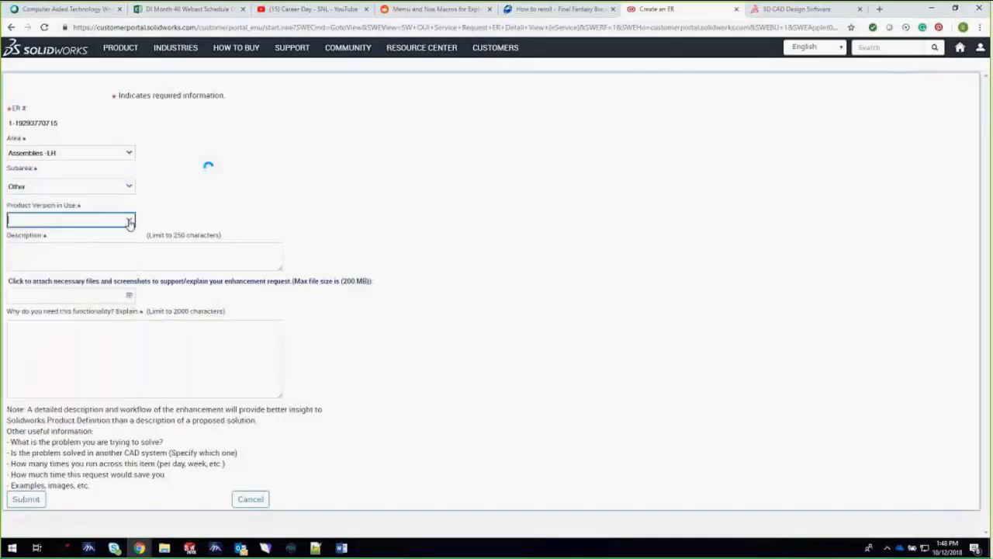
type("SW2018")
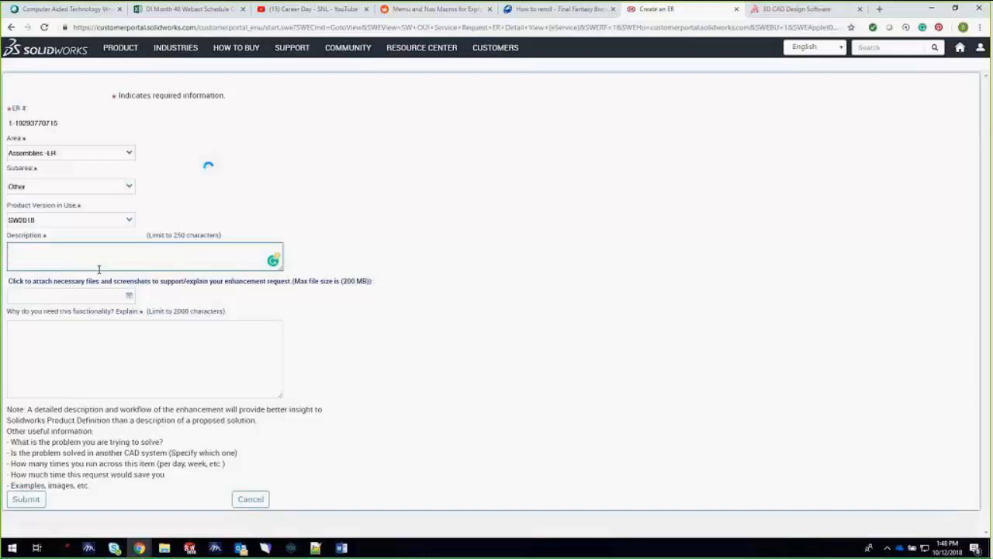
type("Would like Defeature to")
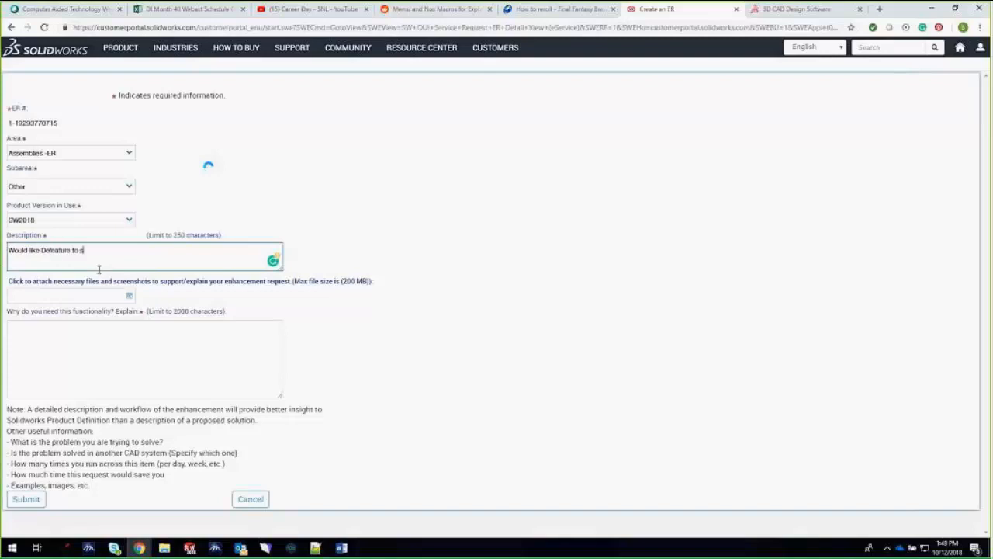
type("support com")
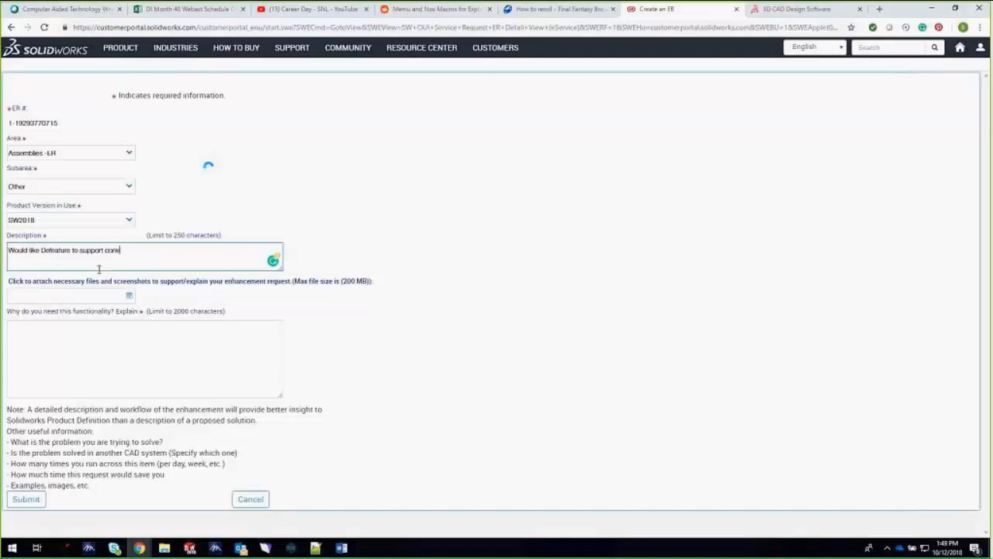
type("converting")
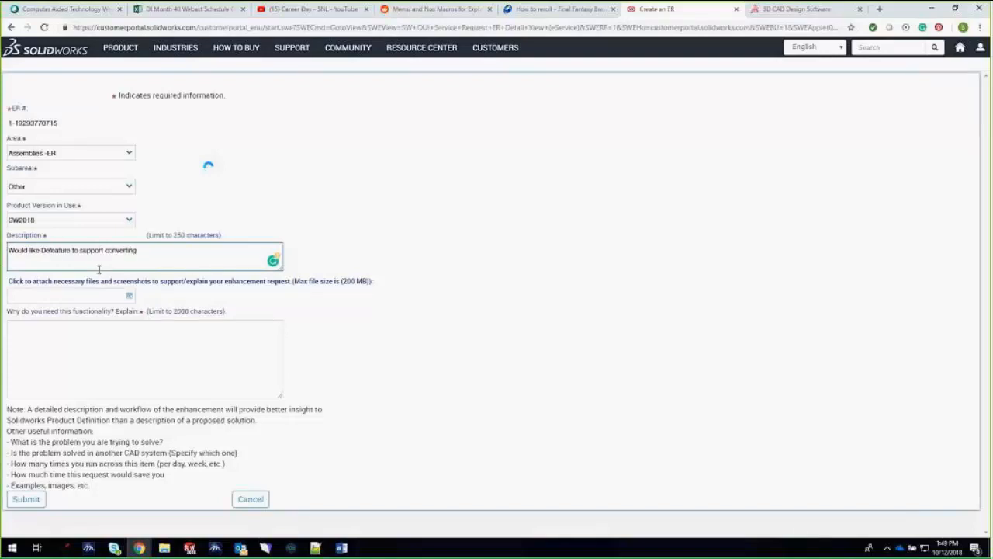
type("threads or helical")
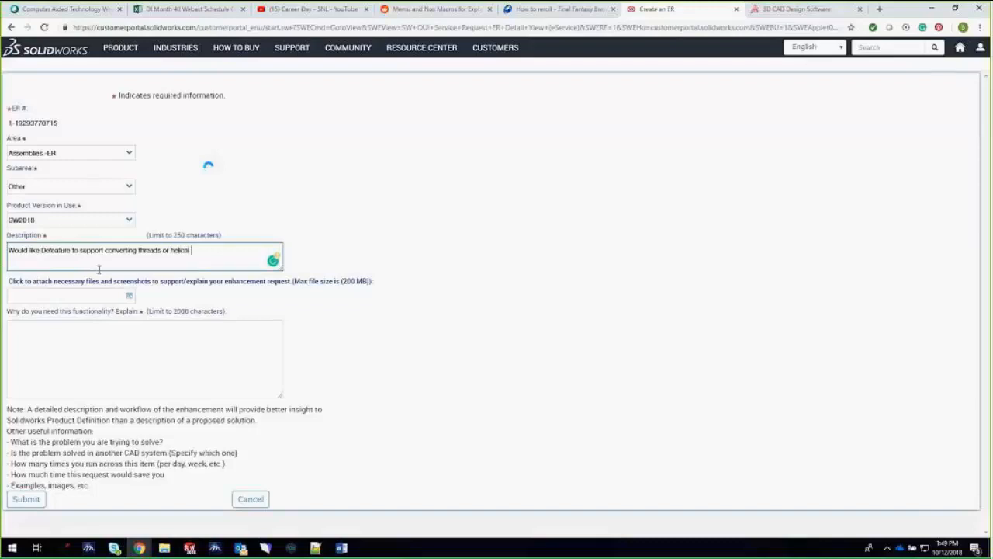
type("shapes to")
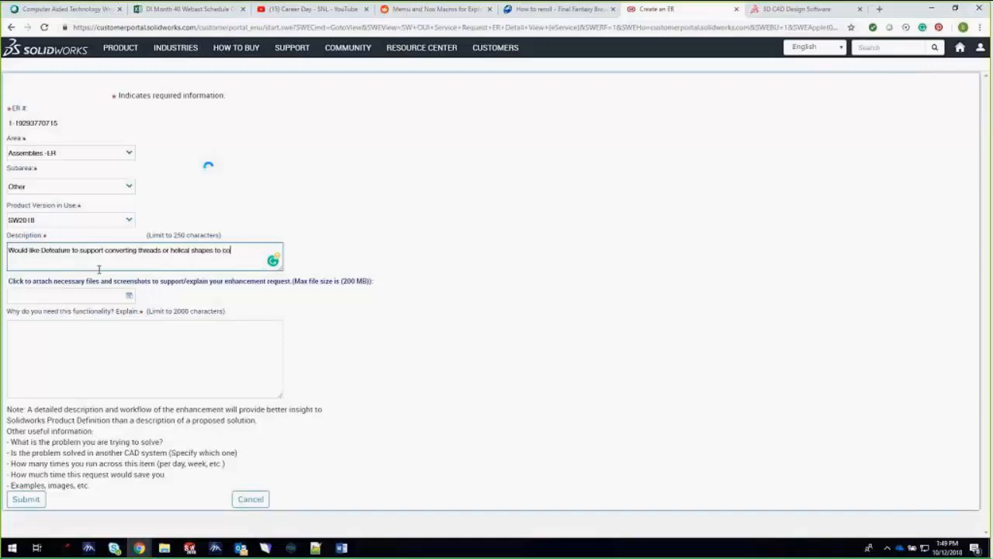
type("cosmetic threads")
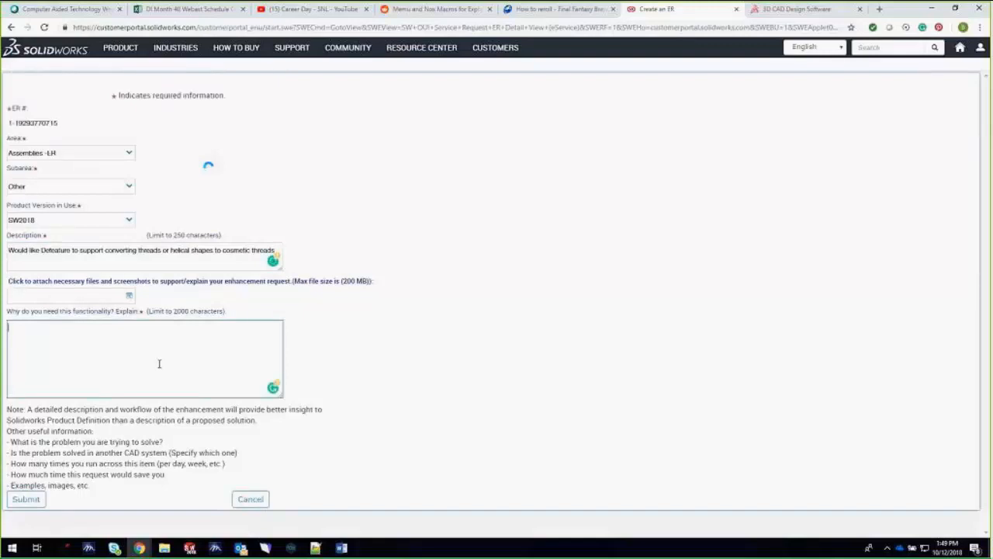
- Justify the request: it would make visualization of simplified assemblies much more robust
type("This would make visualization of simplified assemblies")
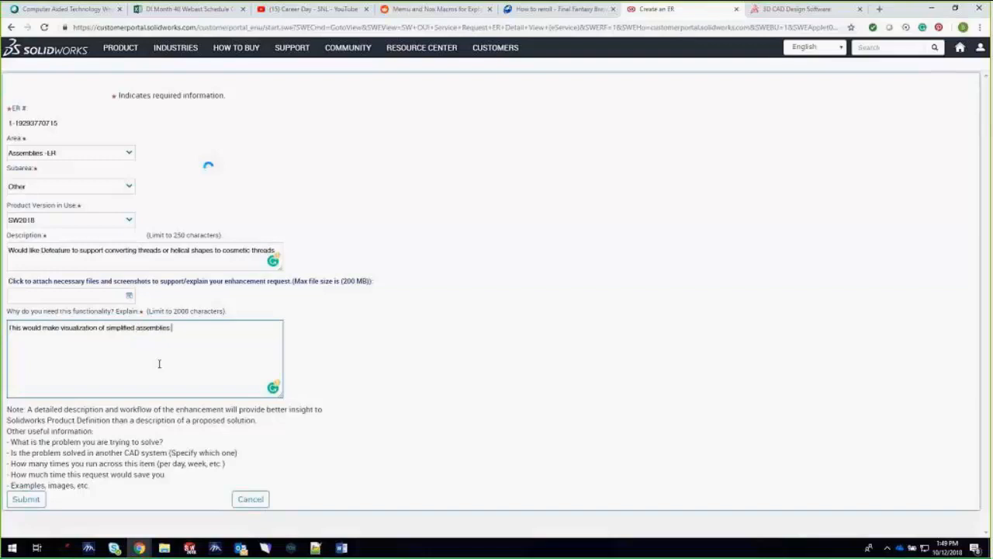
type("that m")
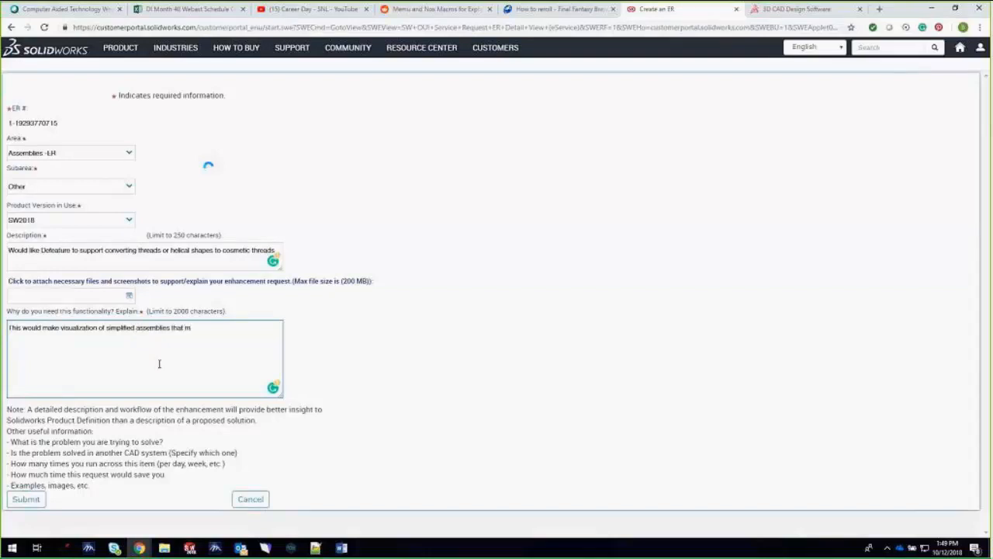
type("uch more robust.")
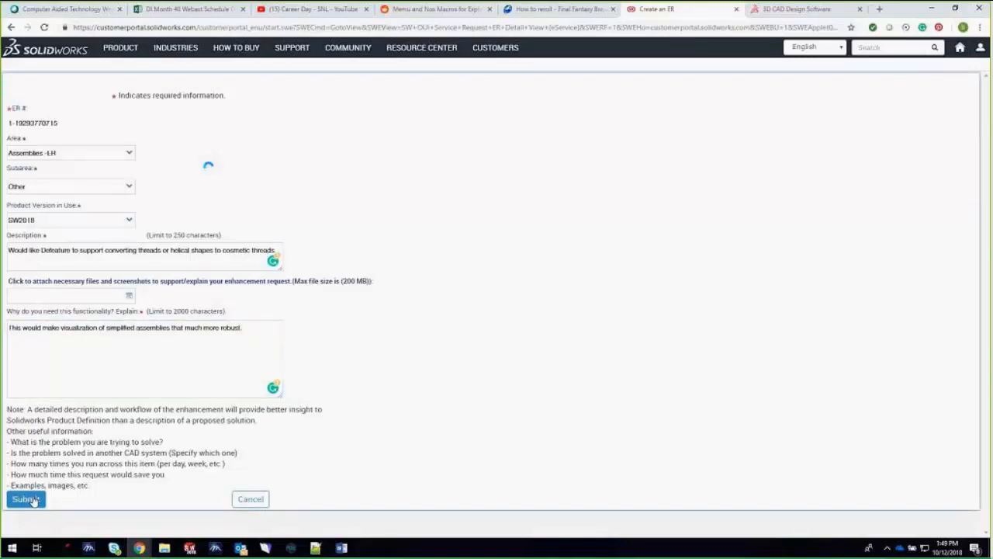
- Submit the enhancement request and view it listed as Open under My ERs
left_click(25, 500)
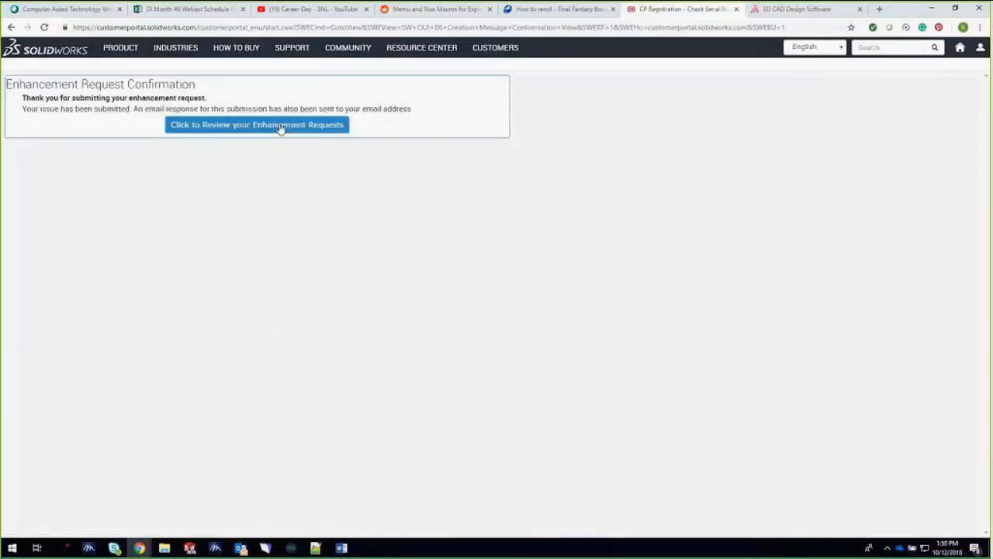
left_click(258, 125)
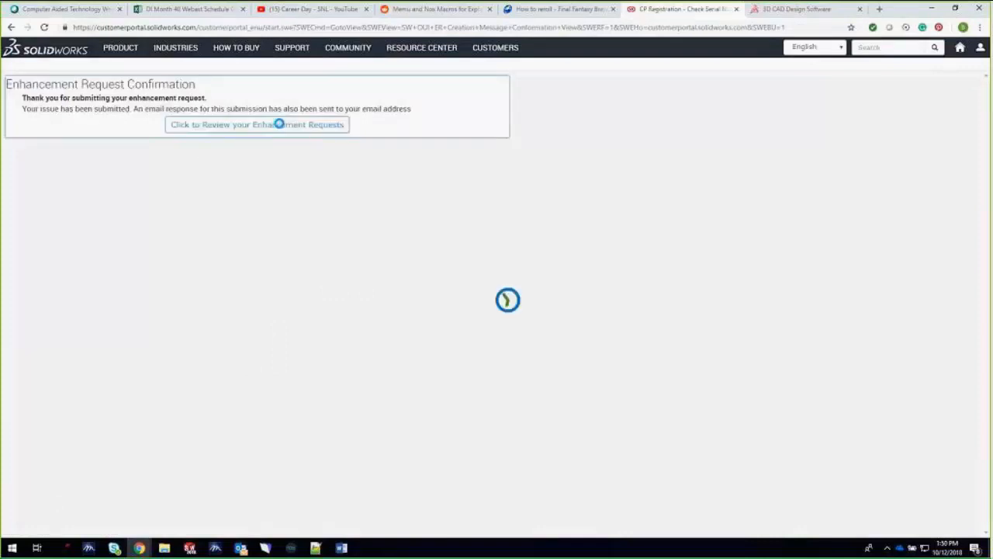
left_click(256, 124)
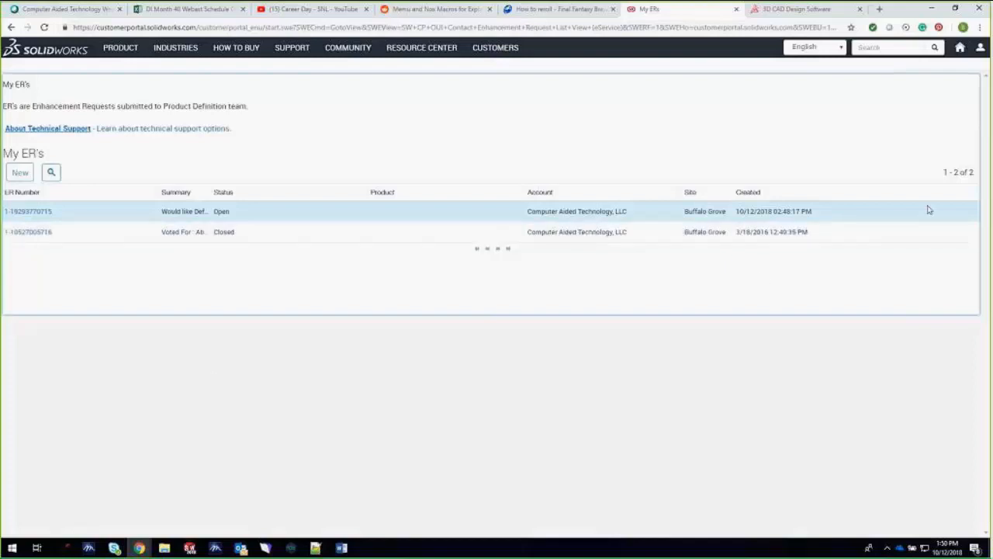
mouse_move(341, 270)
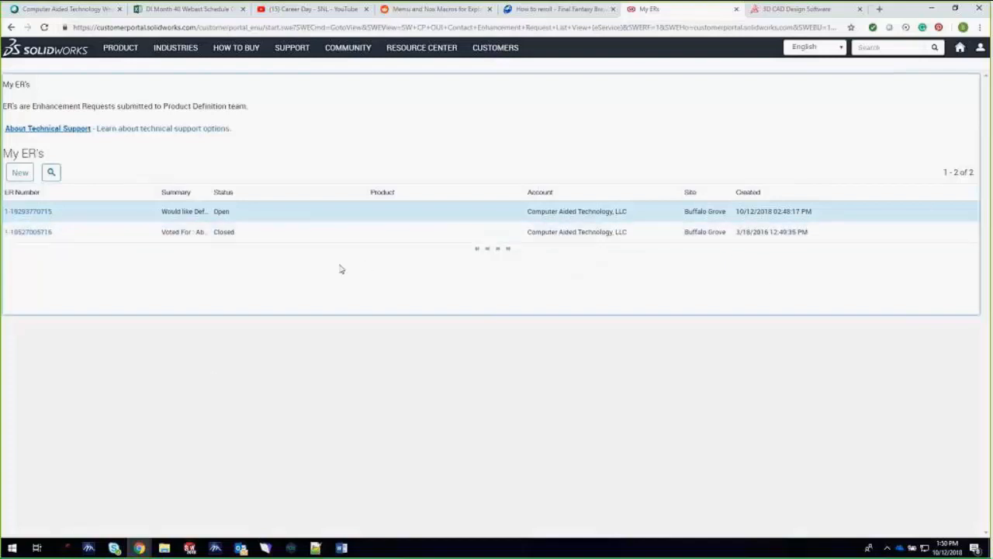
mouse_move(282, 270)
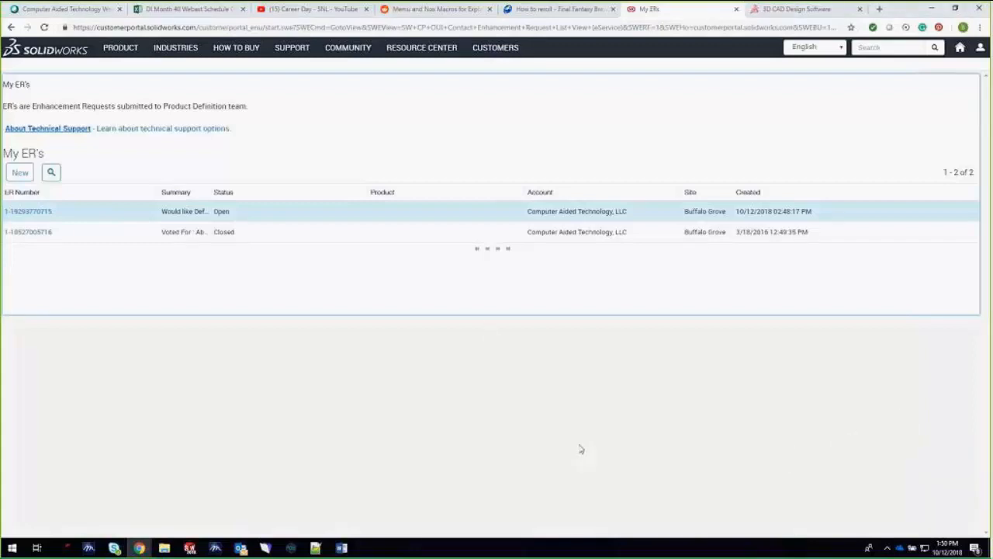
mouse_move(825, 152)
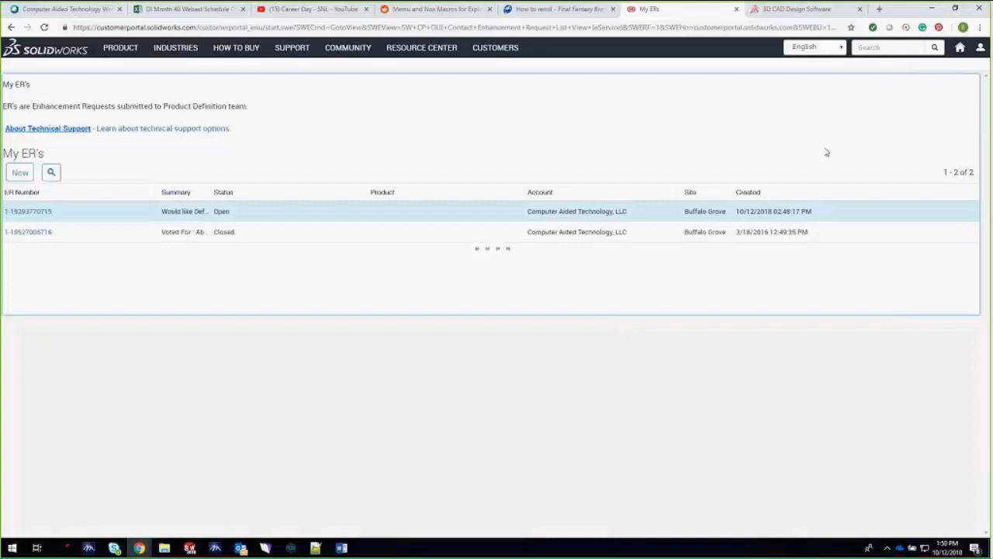